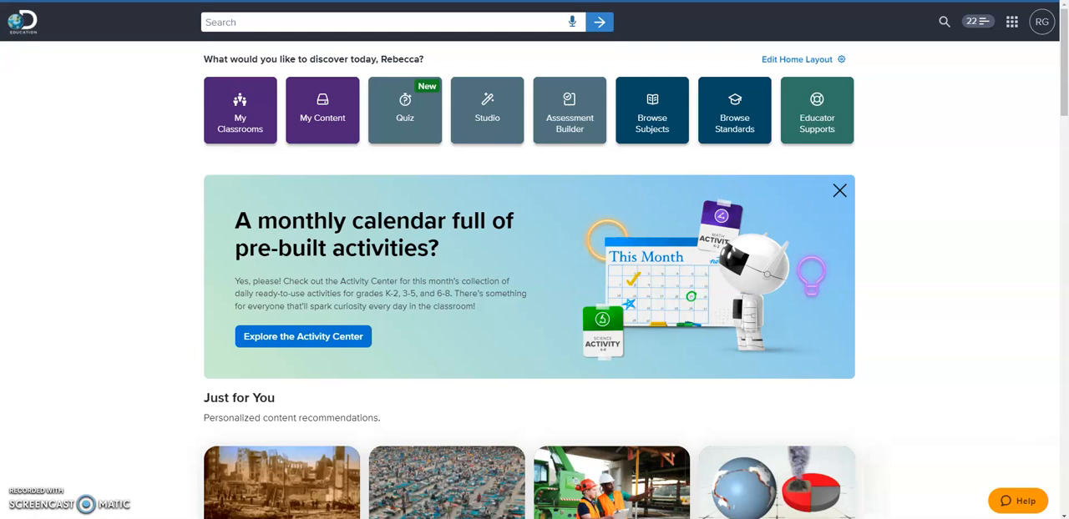
- Search the library for electricity, then go to the My Studio workspace
text(electricity)
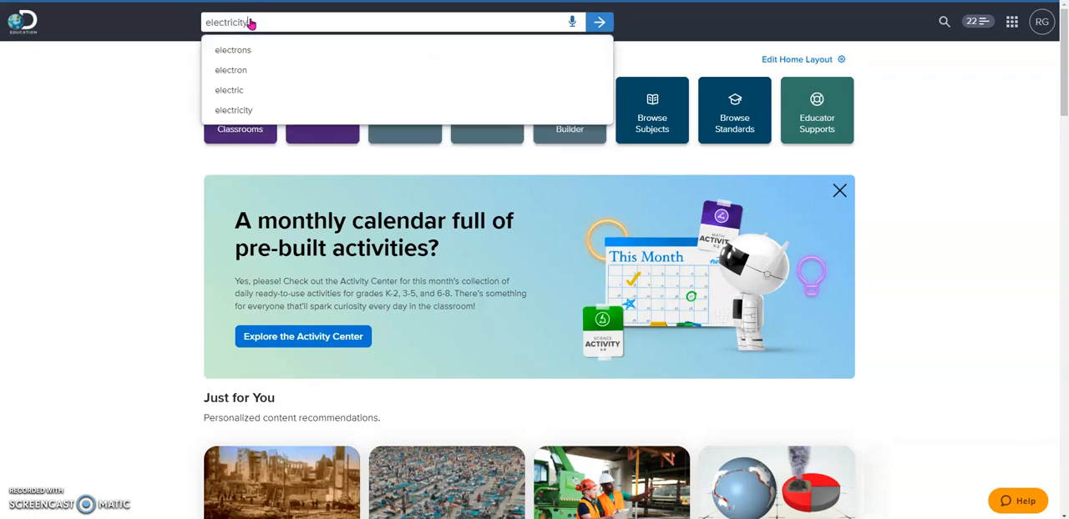
click(600, 21)
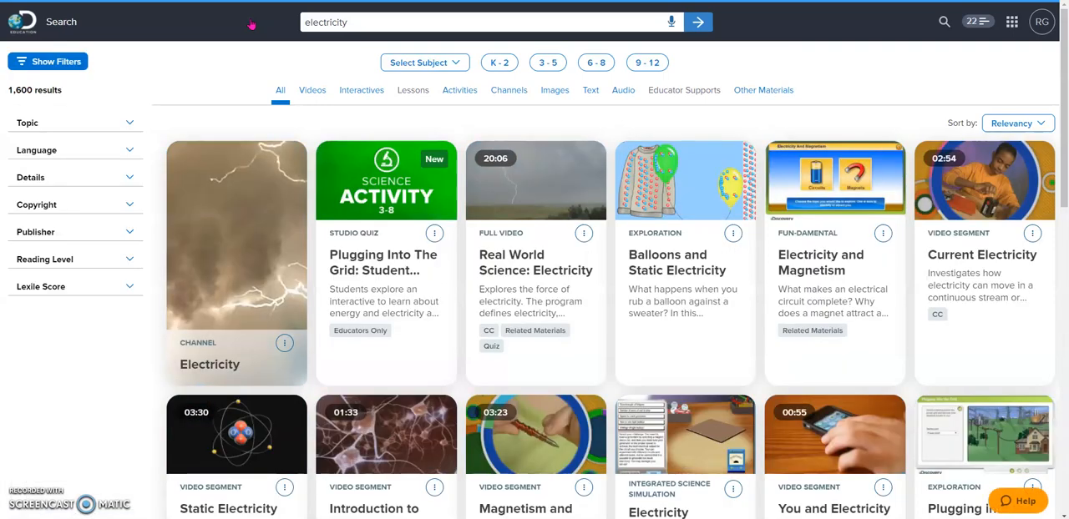
scroll(down, 3)
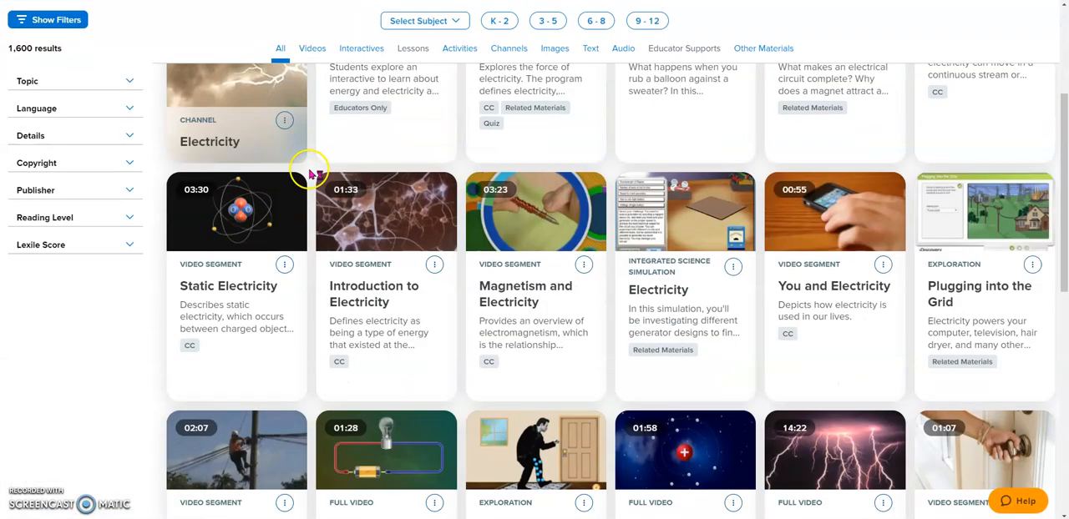
scroll(down, 3)
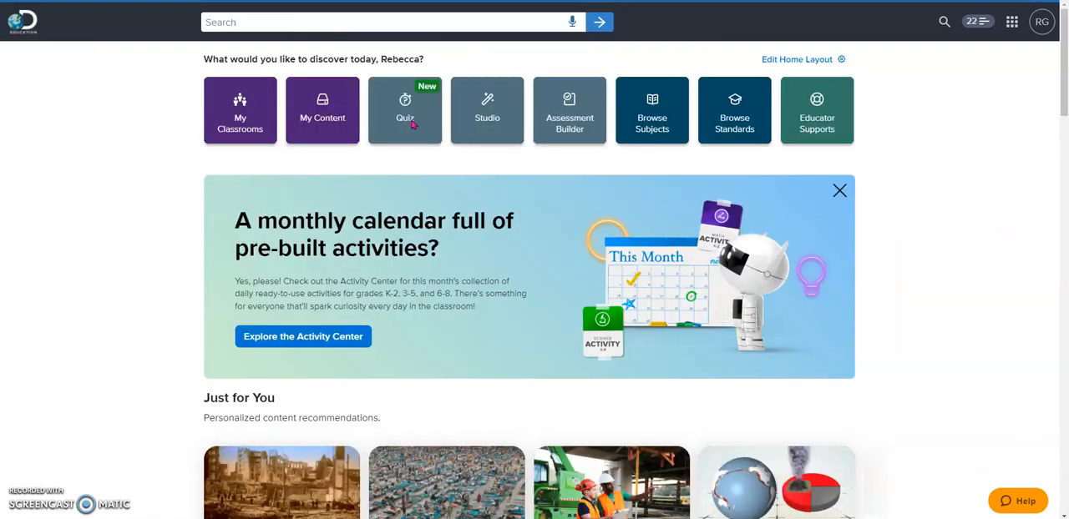
mouse_move(914, 265)
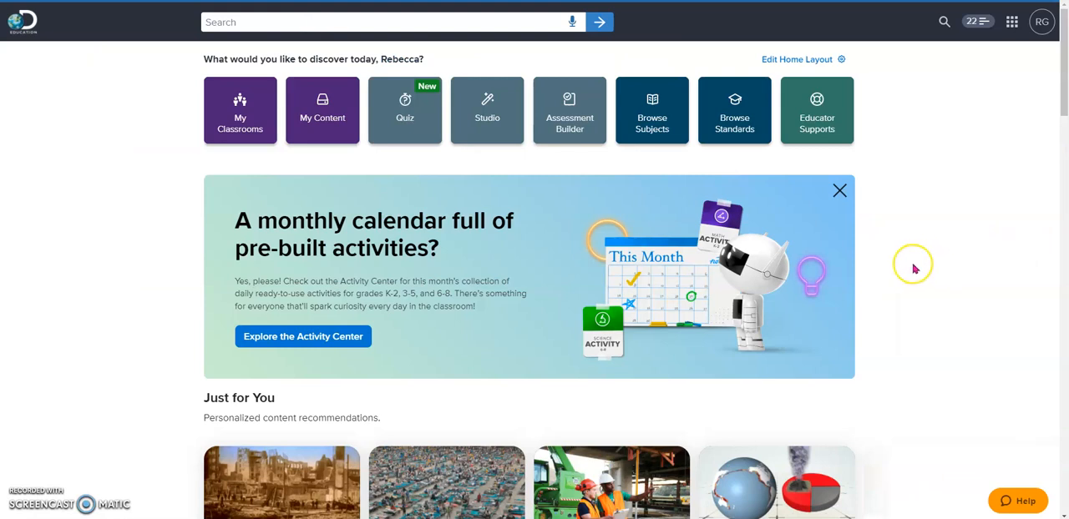
mouse_move(521, 227)
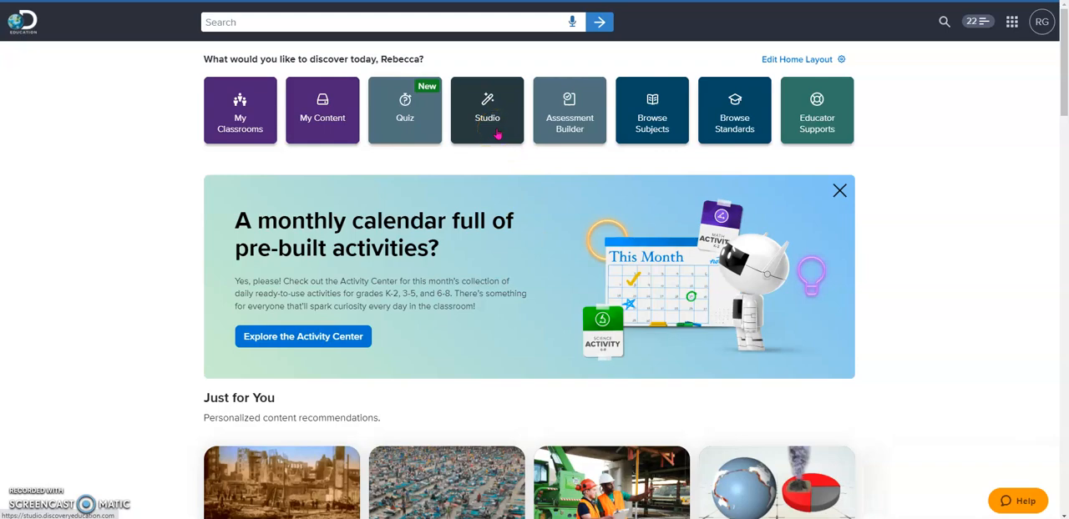
click(487, 110)
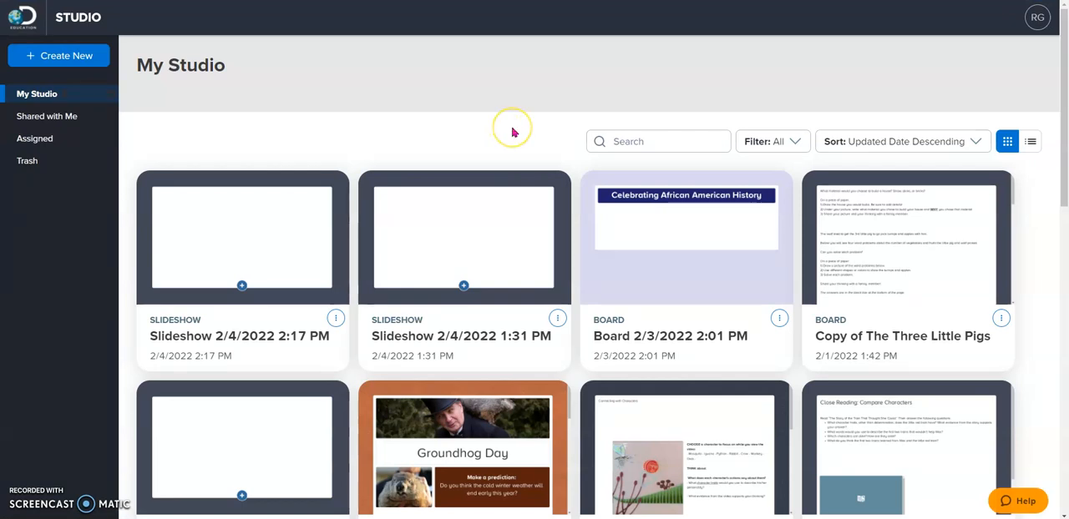
mouse_move(524, 135)
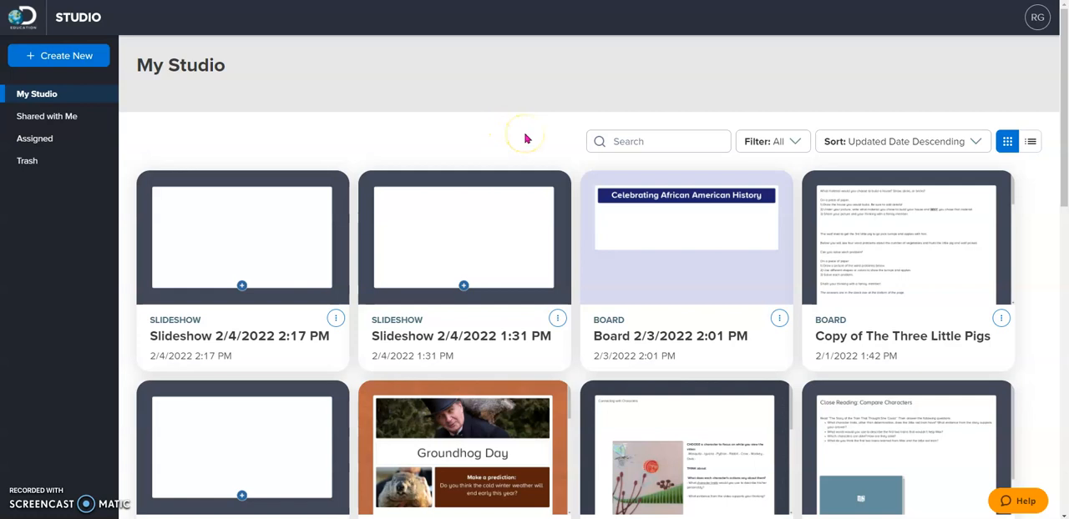
mouse_move(117, 76)
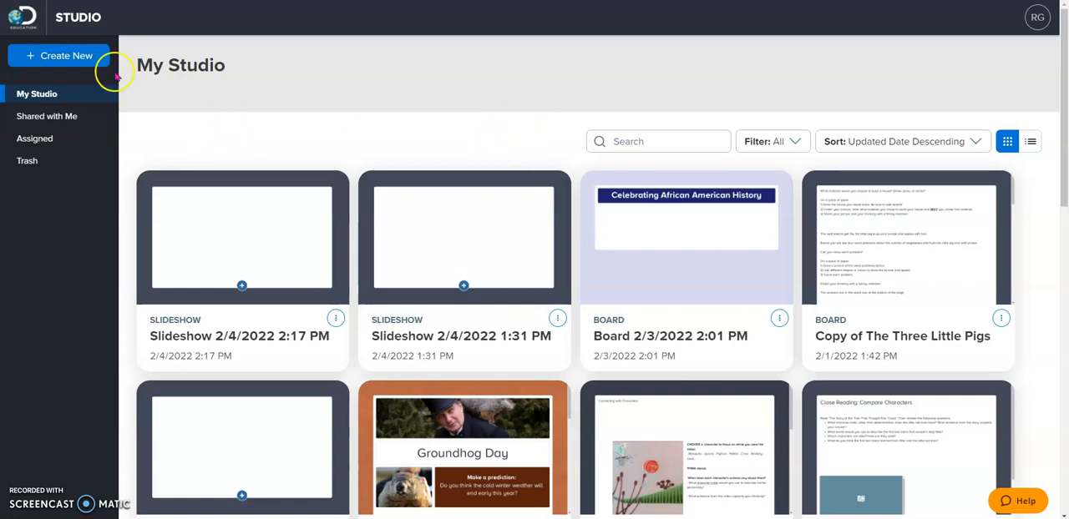
- Create a new blank Slideshow draft and show its slide strip overview
click(59, 55)
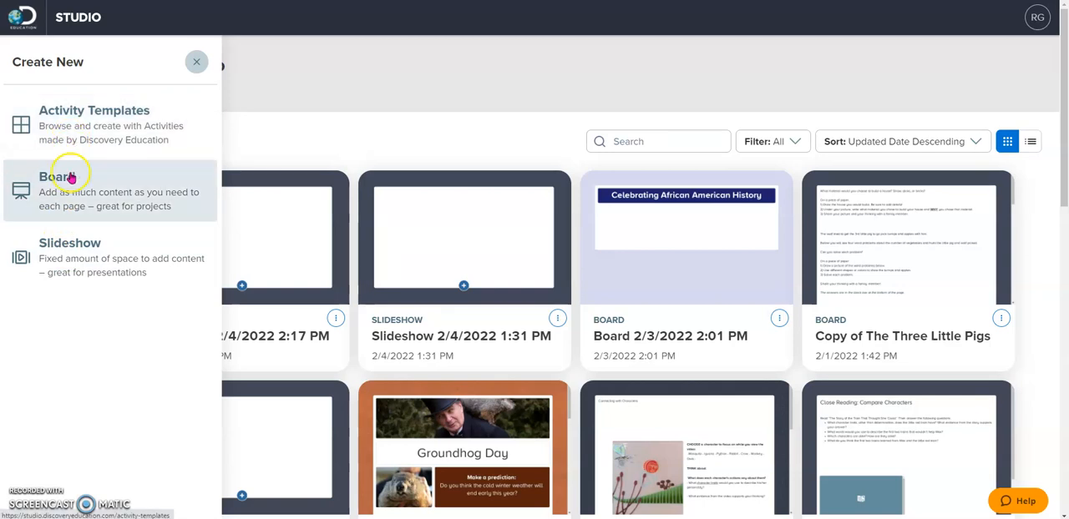
click(64, 184)
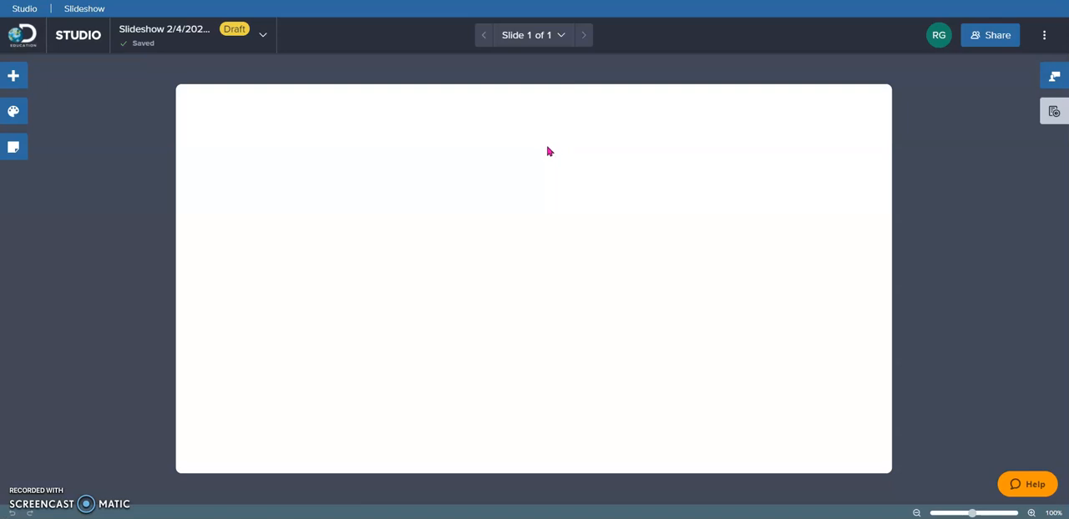
mouse_move(548, 156)
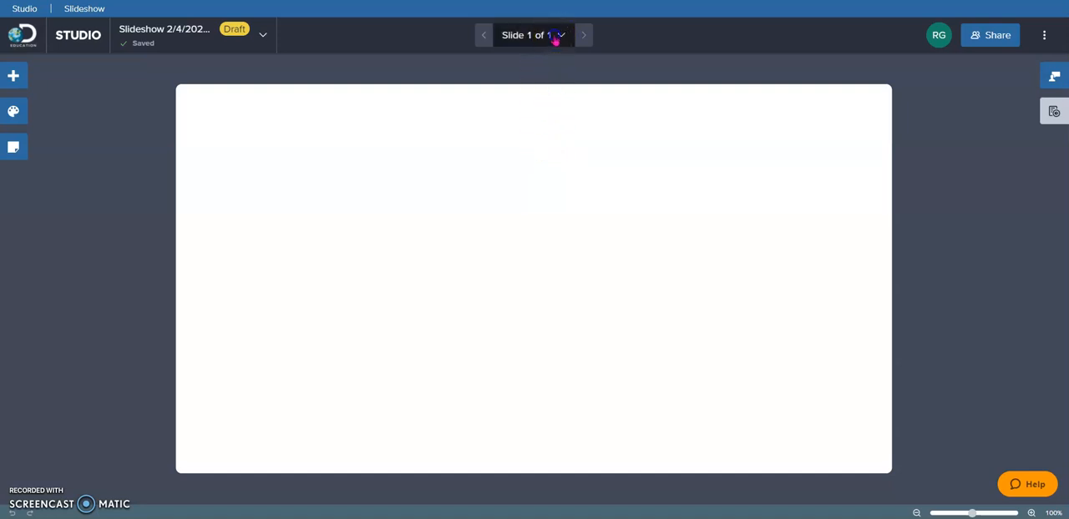
click(561, 35)
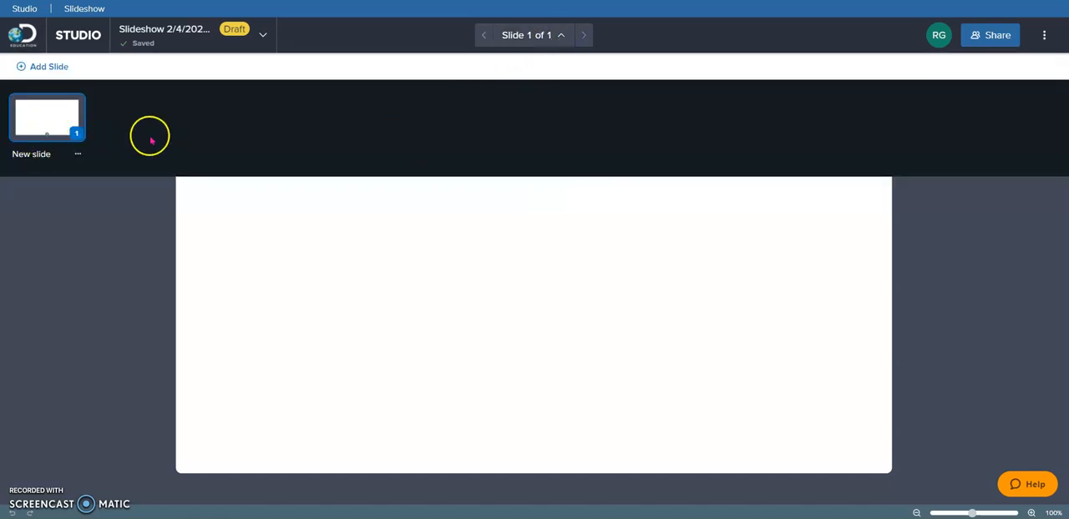
mouse_move(476, 137)
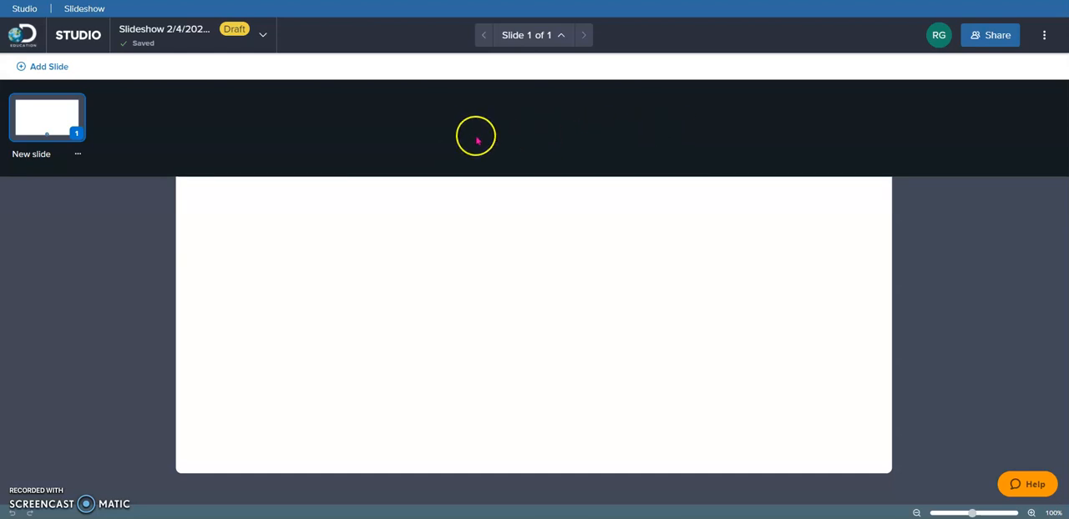
mouse_move(222, 141)
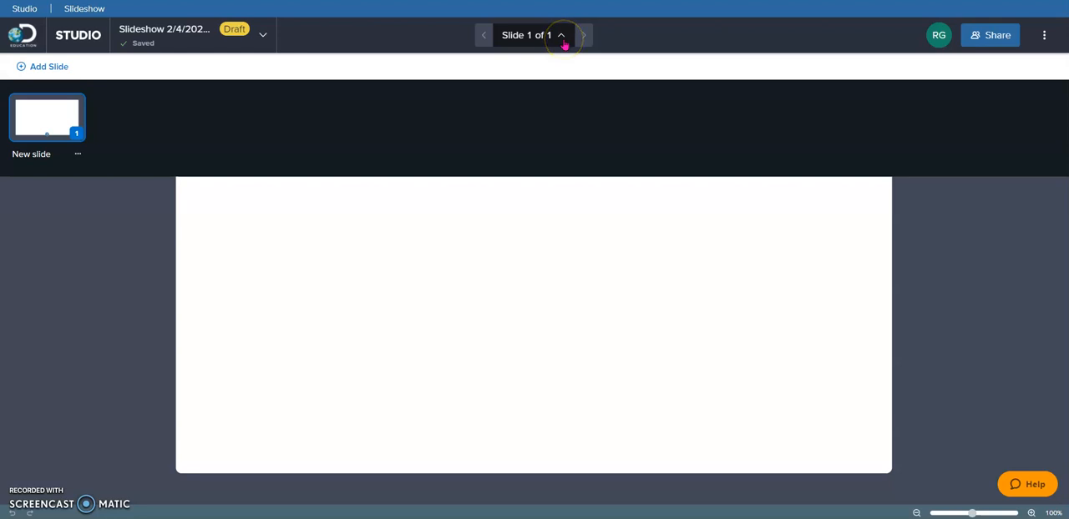
- Browse the customization panel's background Images and then its Patterns without choosing one
click(561, 35)
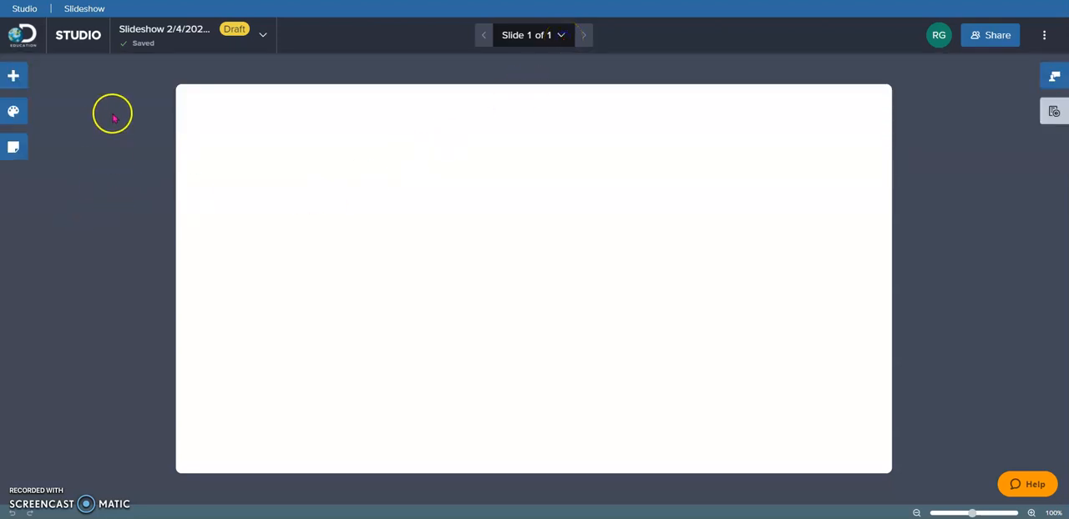
mouse_move(13, 75)
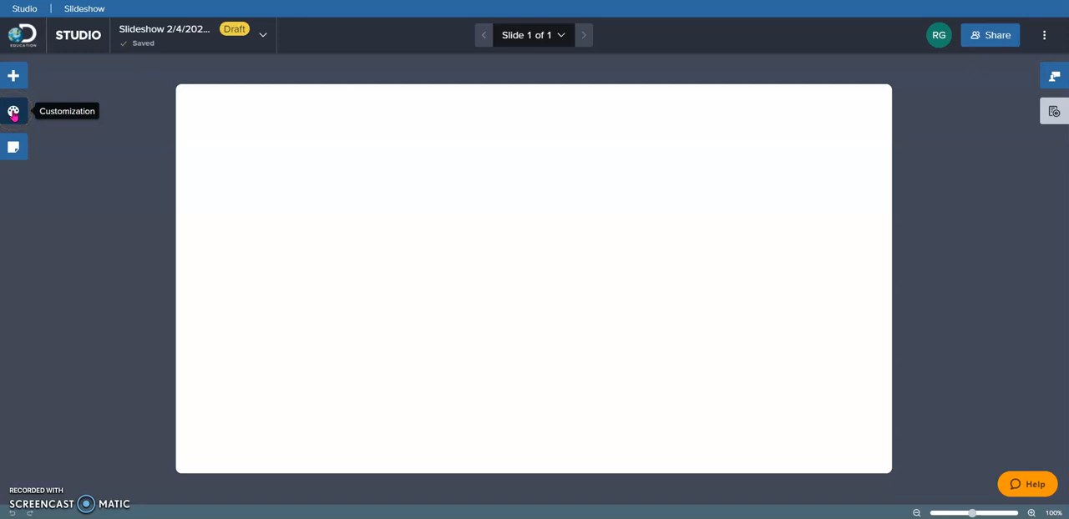
click(13, 111)
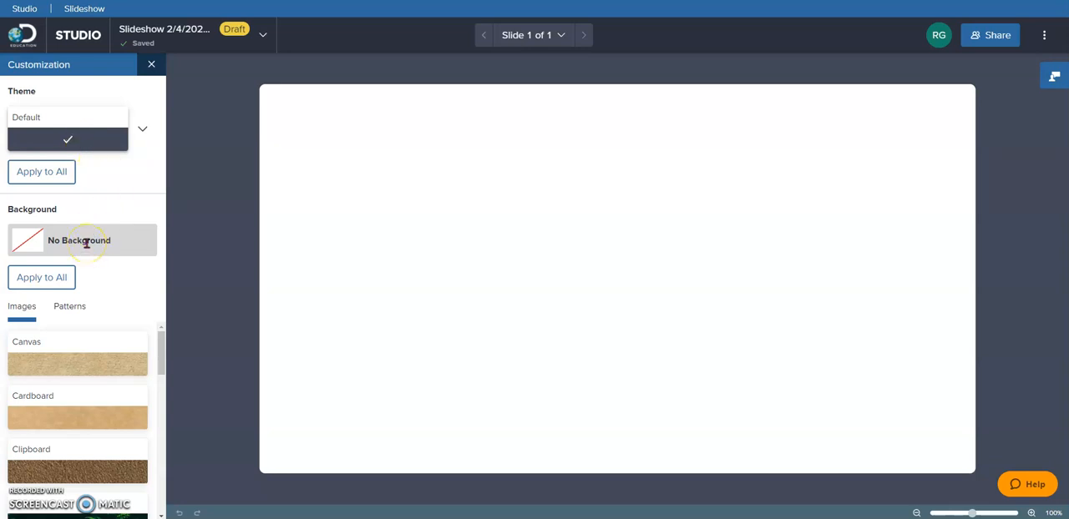
mouse_move(103, 347)
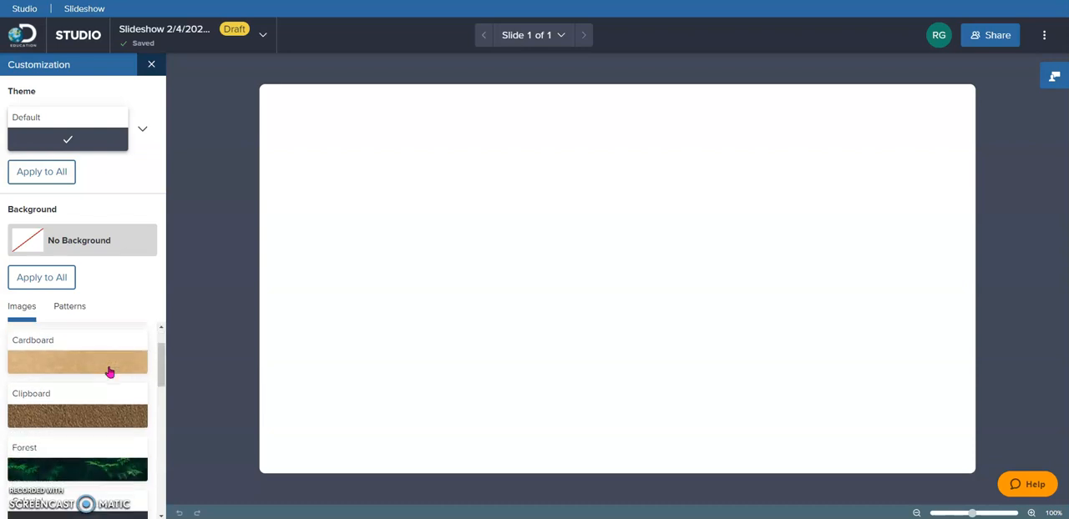
scroll(down, 3)
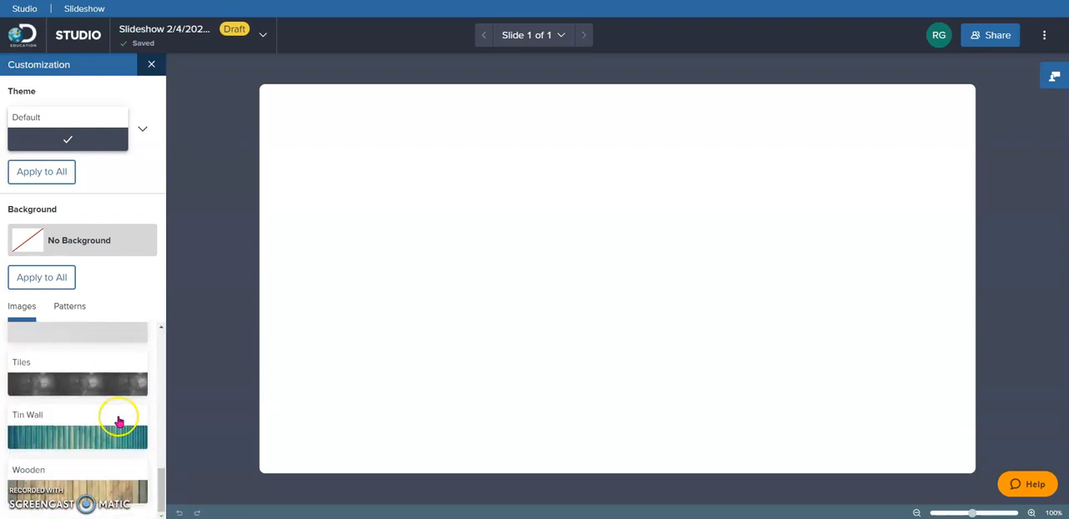
click(70, 307)
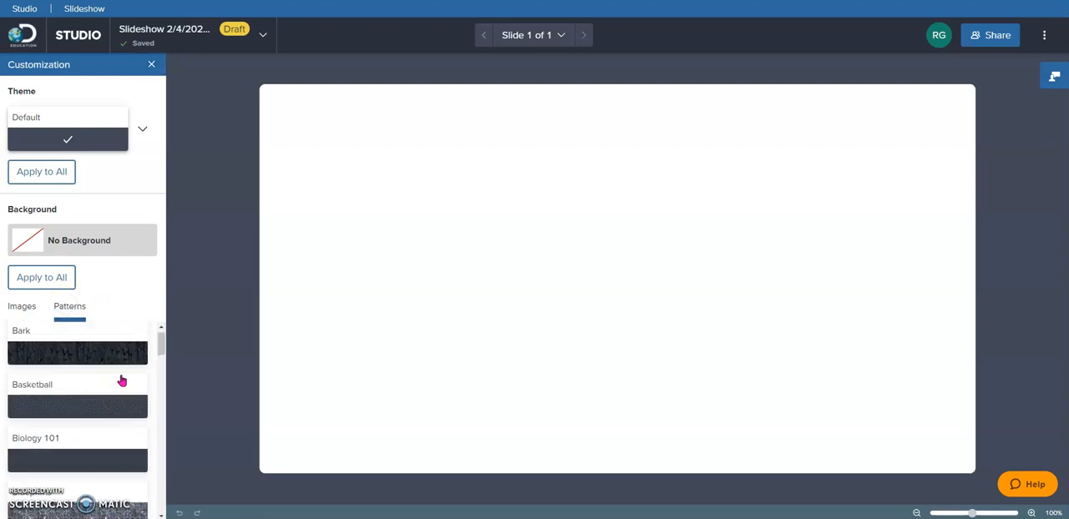
scroll(down, 3)
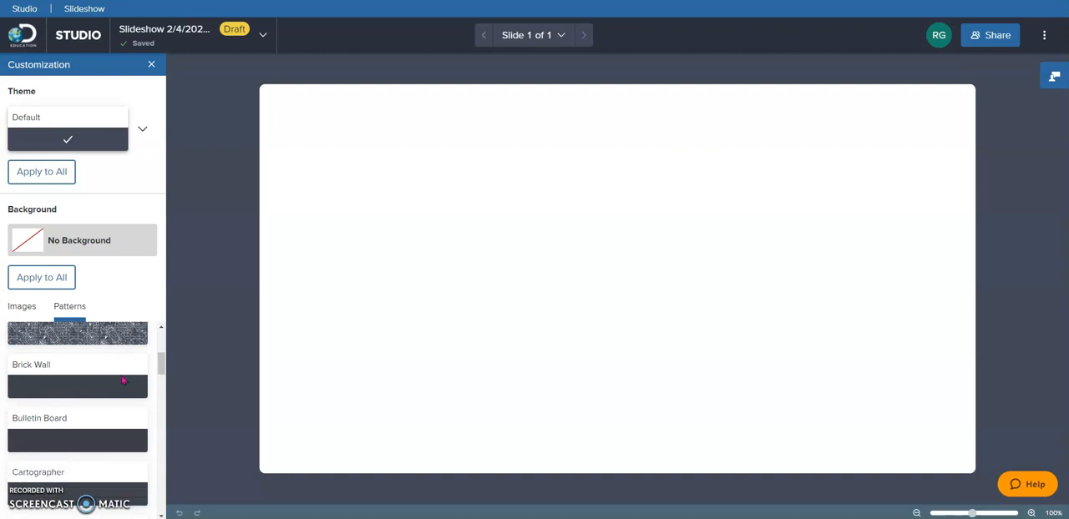
scroll(down, 3)
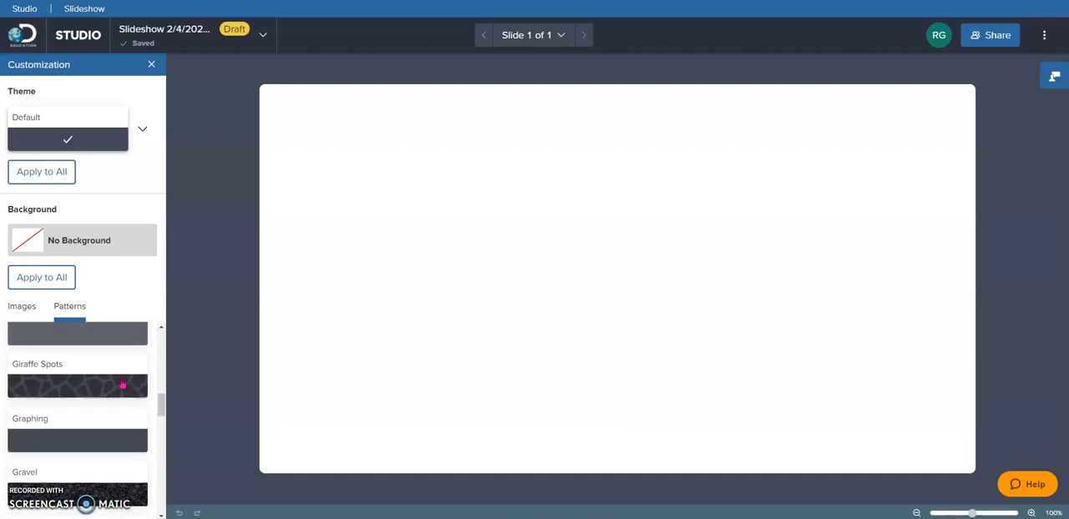
scroll(down, 3)
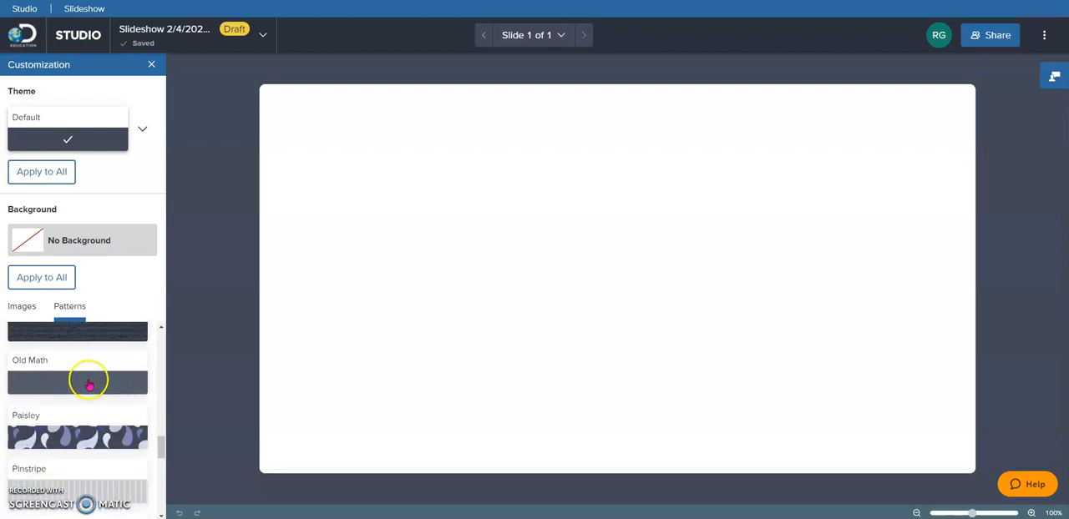
scroll(down, 3)
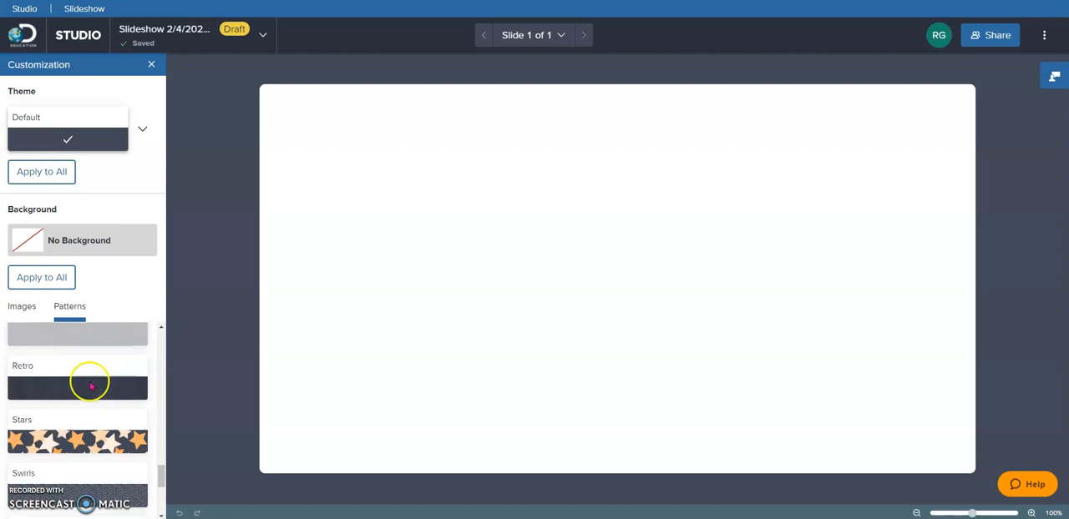
scroll(down, 3)
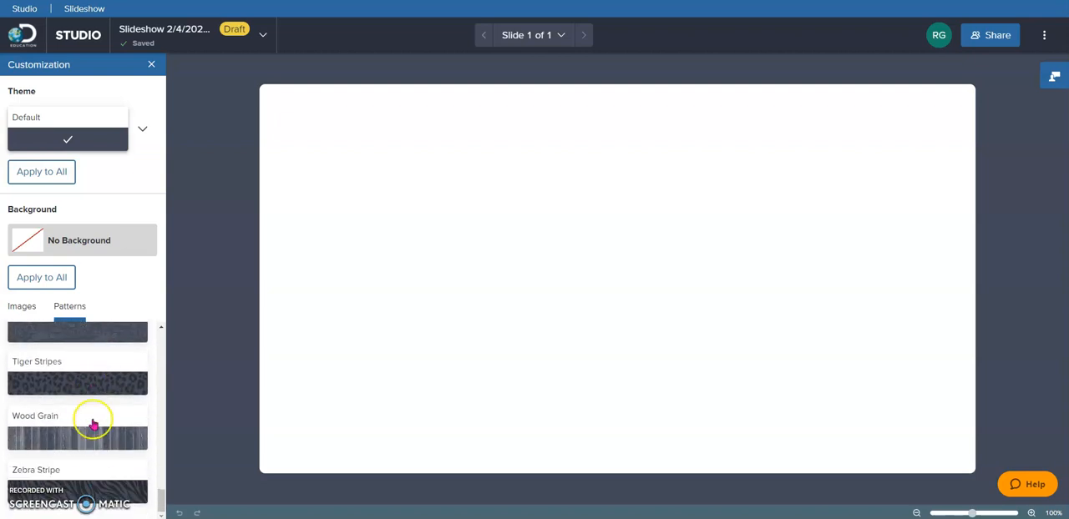
- Apply a Wood Grain pattern background and the Lilac Aurora theme, then leave customization
click(77, 436)
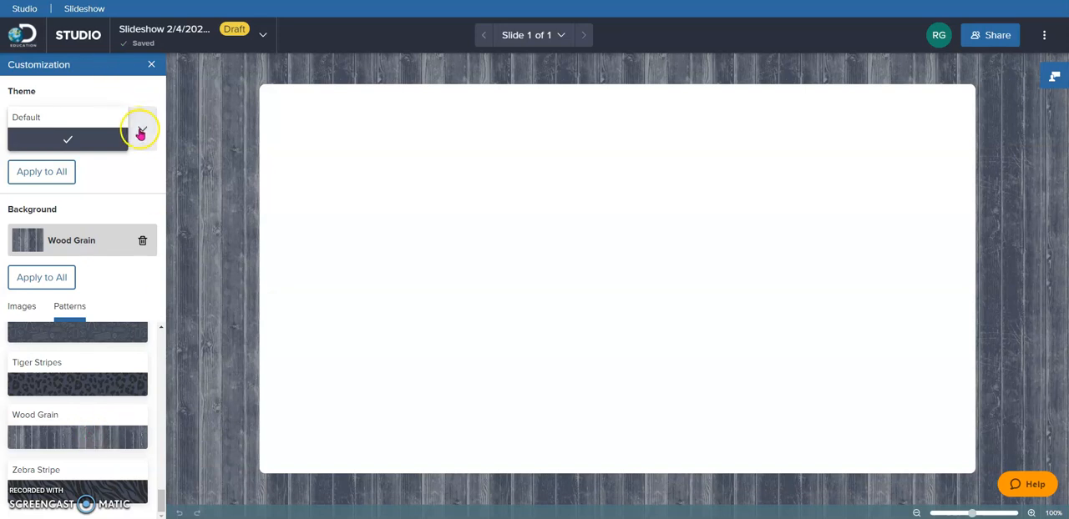
click(140, 130)
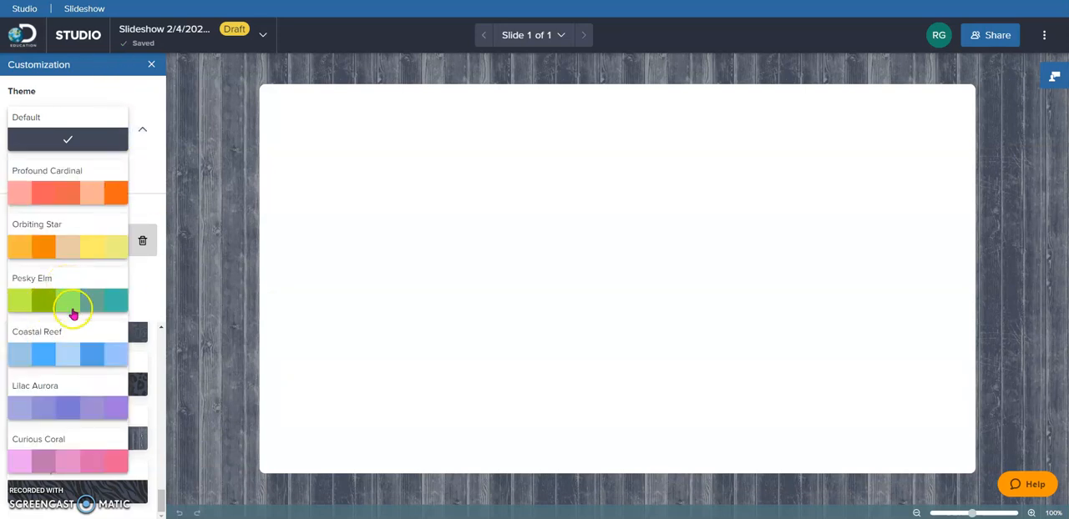
click(67, 408)
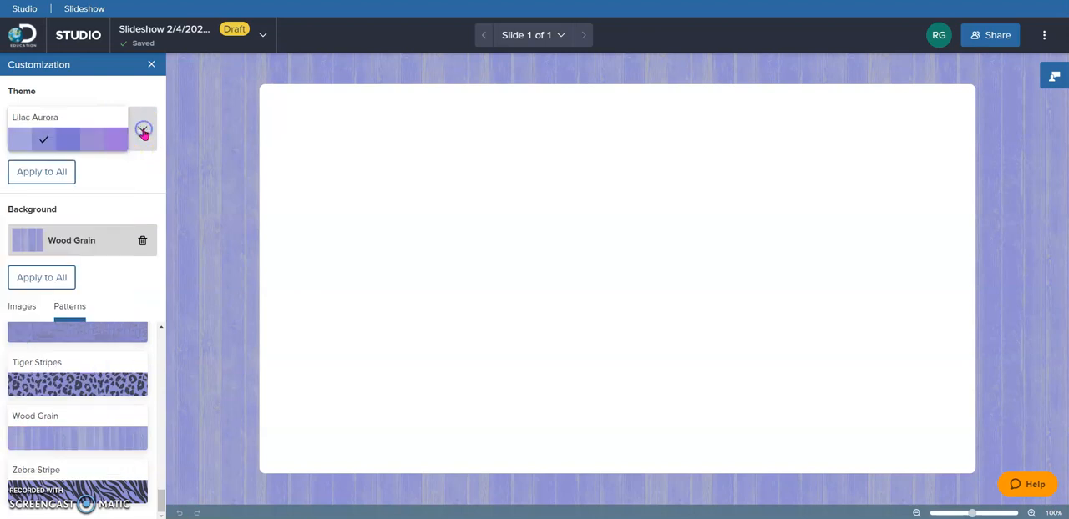
click(150, 63)
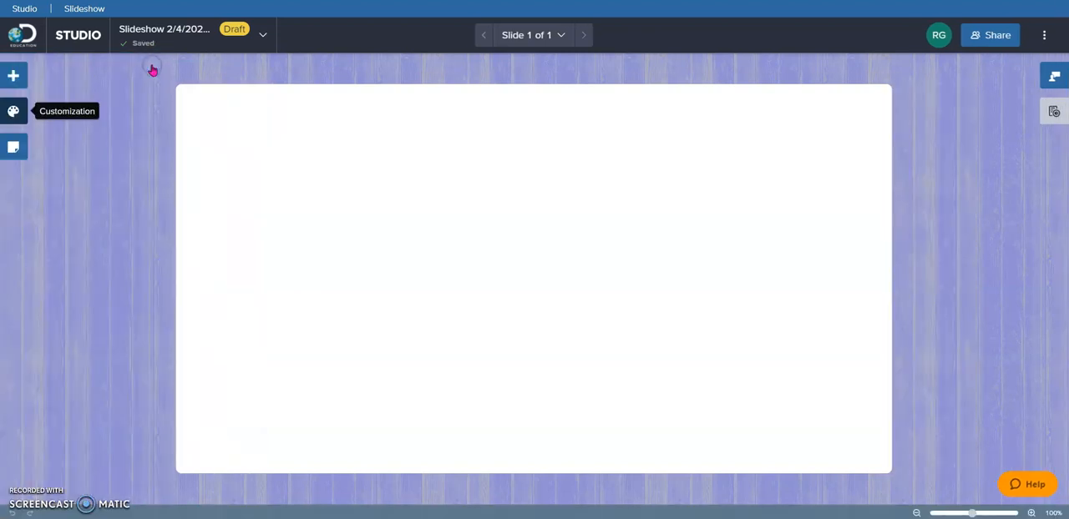
mouse_move(14, 75)
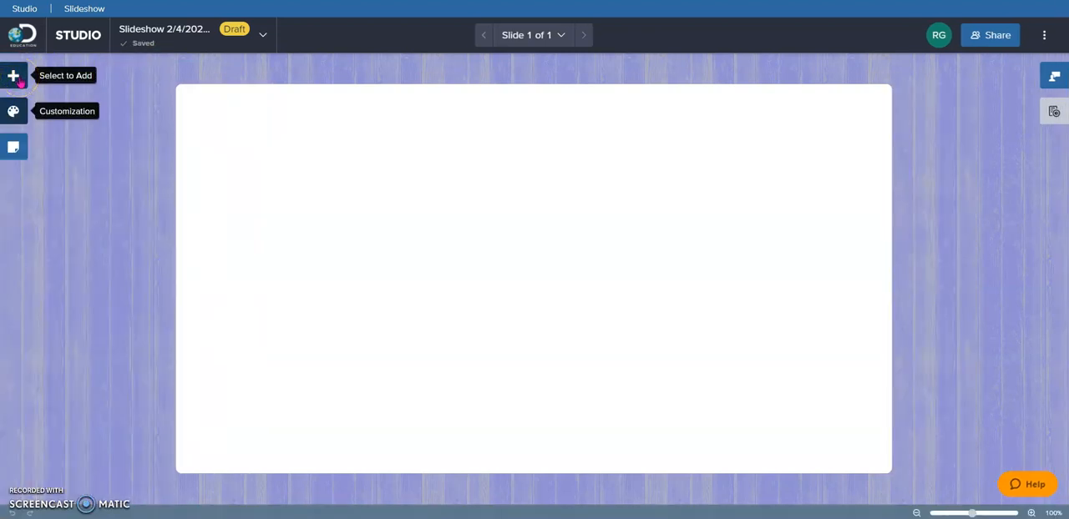
- Add a widened text block across the top reading 'It's Electric!'
click(14, 77)
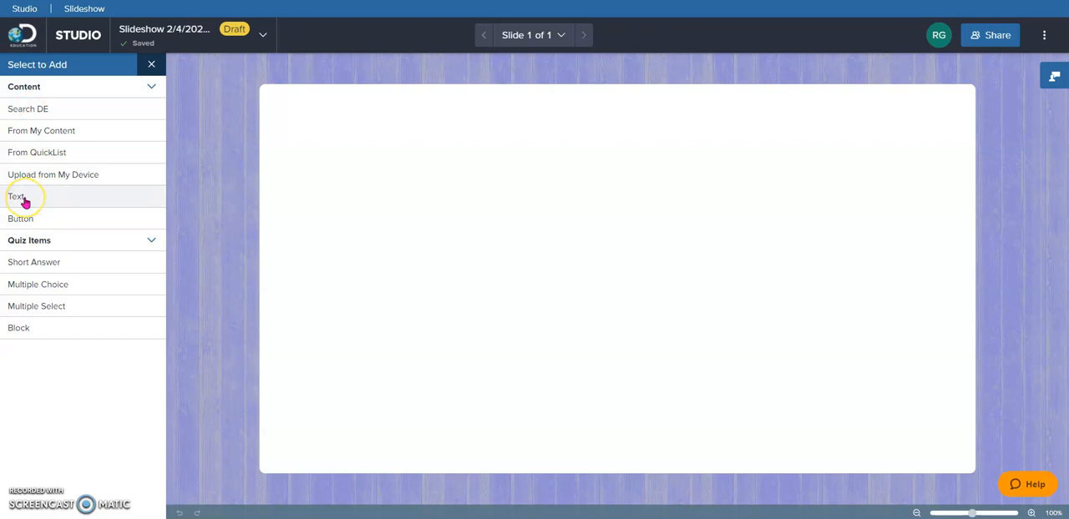
click(17, 197)
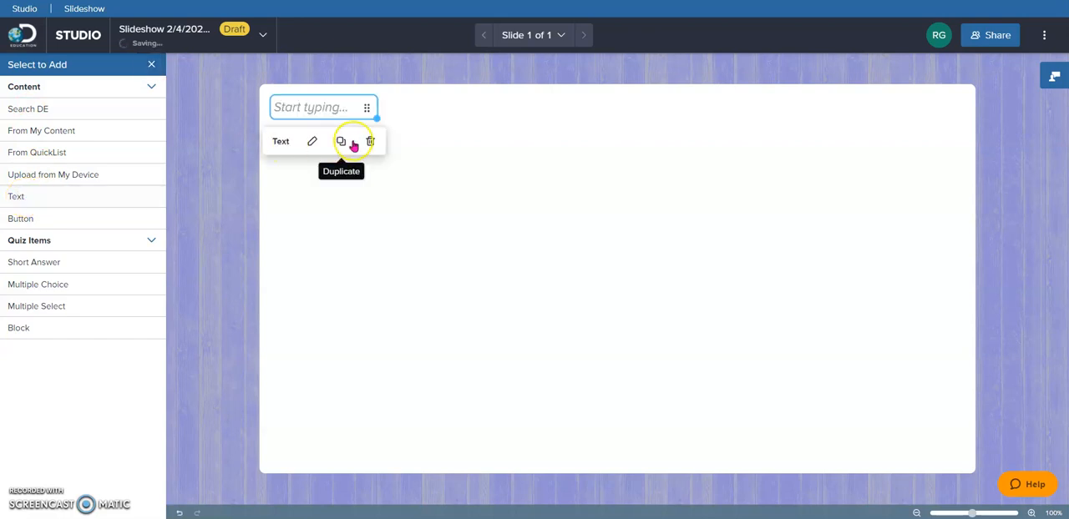
click(340, 140)
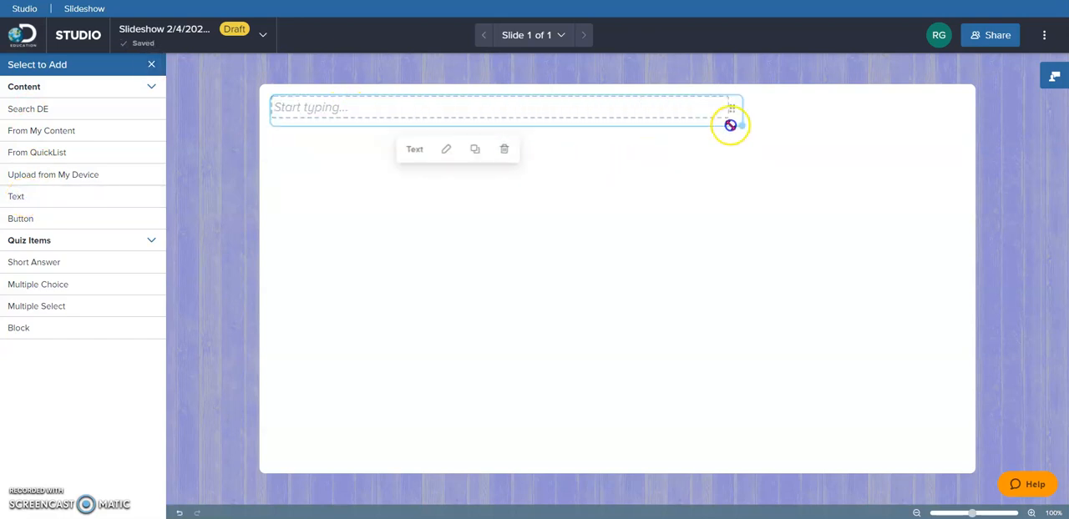
drag(732, 125, 955, 127)
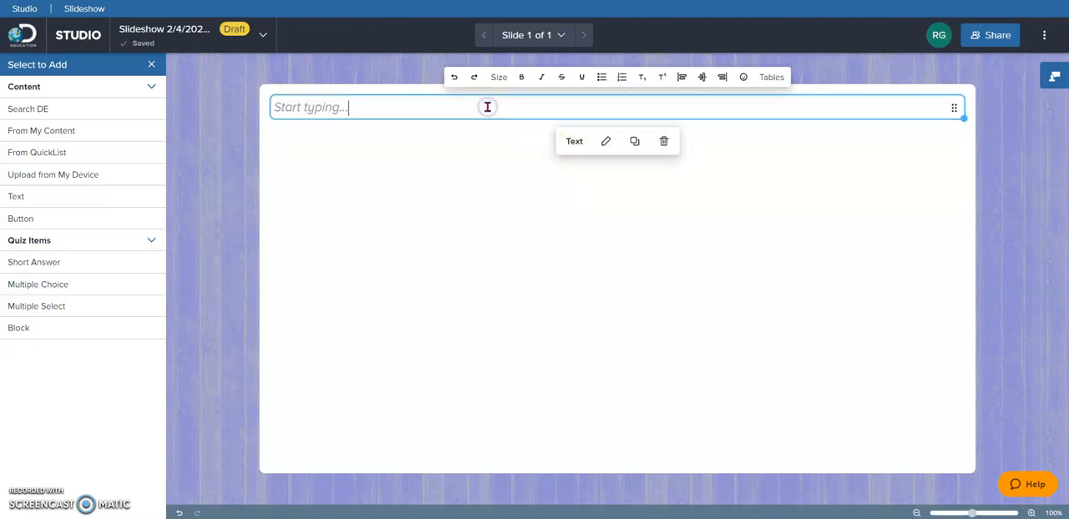
text(It's El)
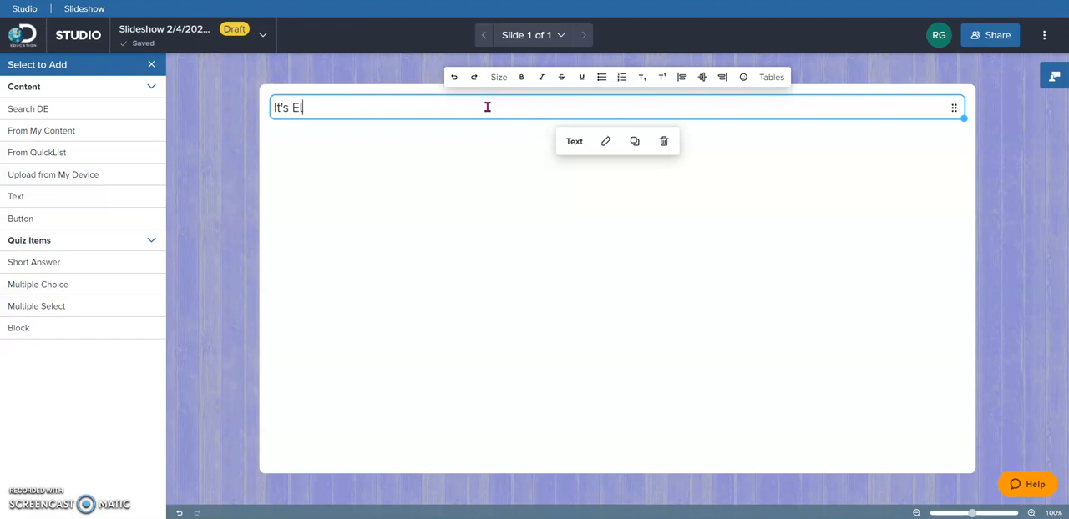
text(ectric!)
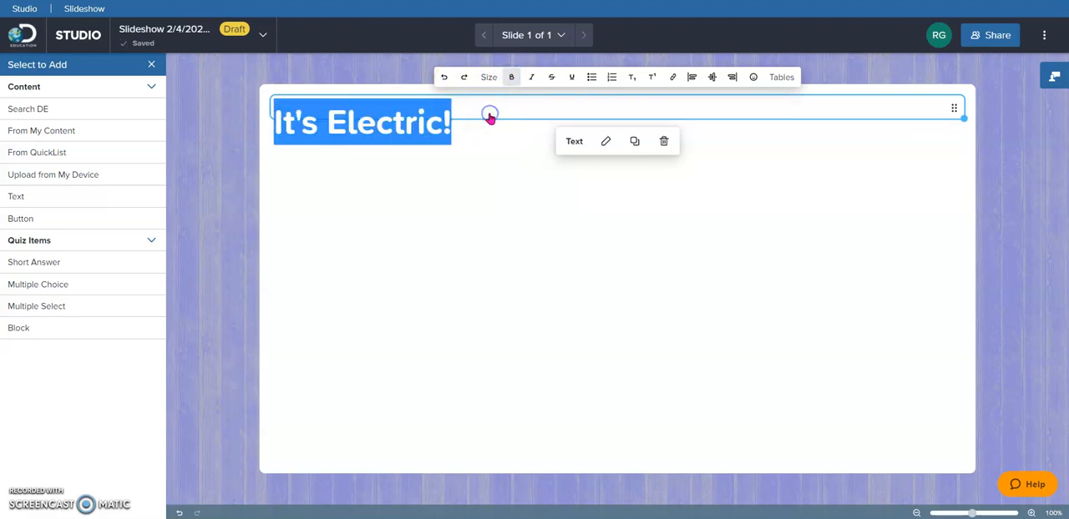
- Make the title bold, 48px and centered
click(511, 77)
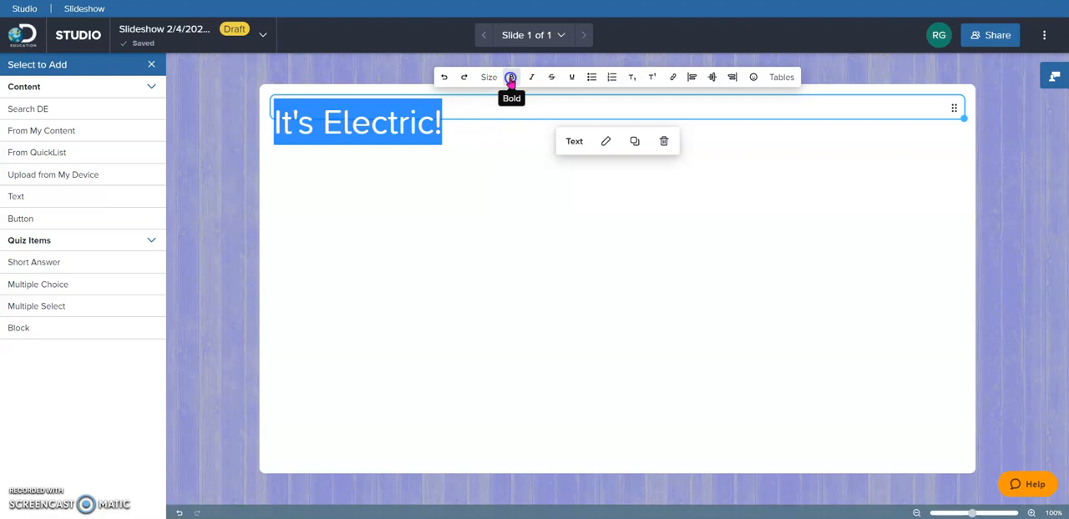
click(487, 77)
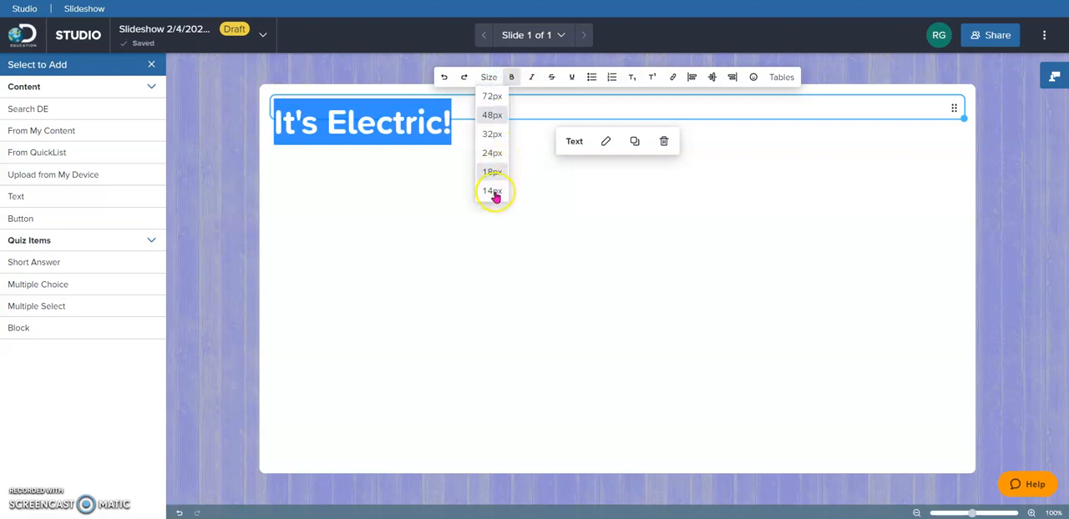
click(491, 113)
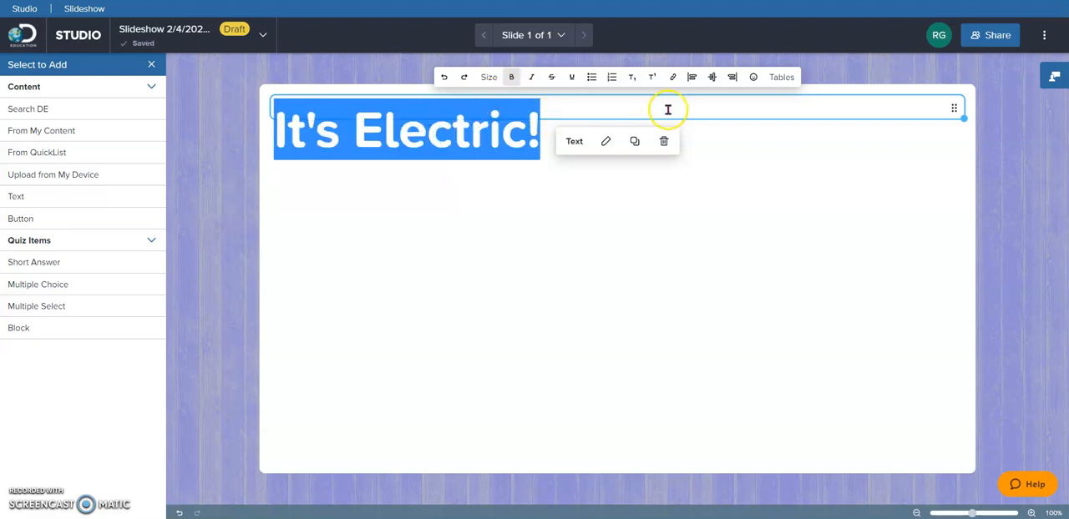
click(711, 77)
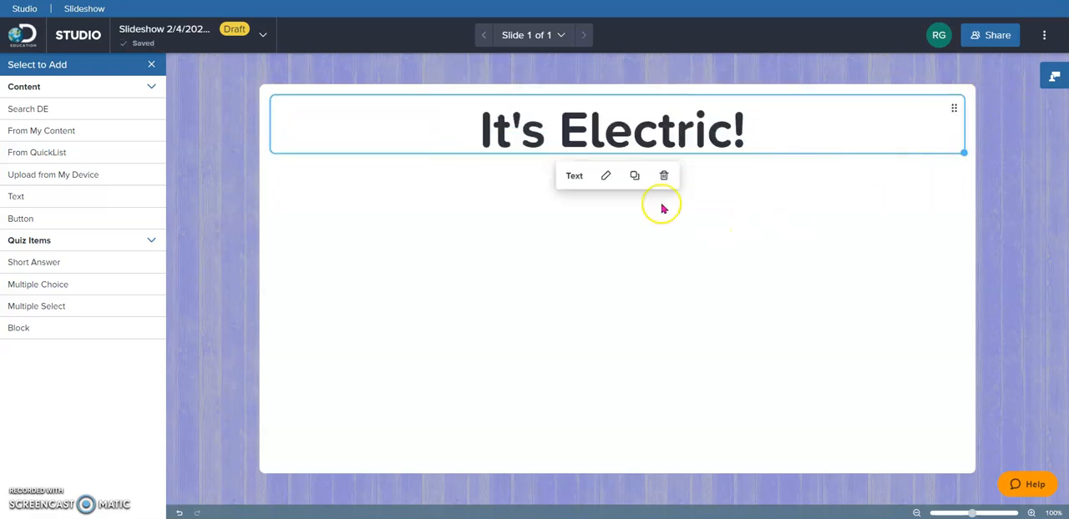
mouse_move(604, 175)
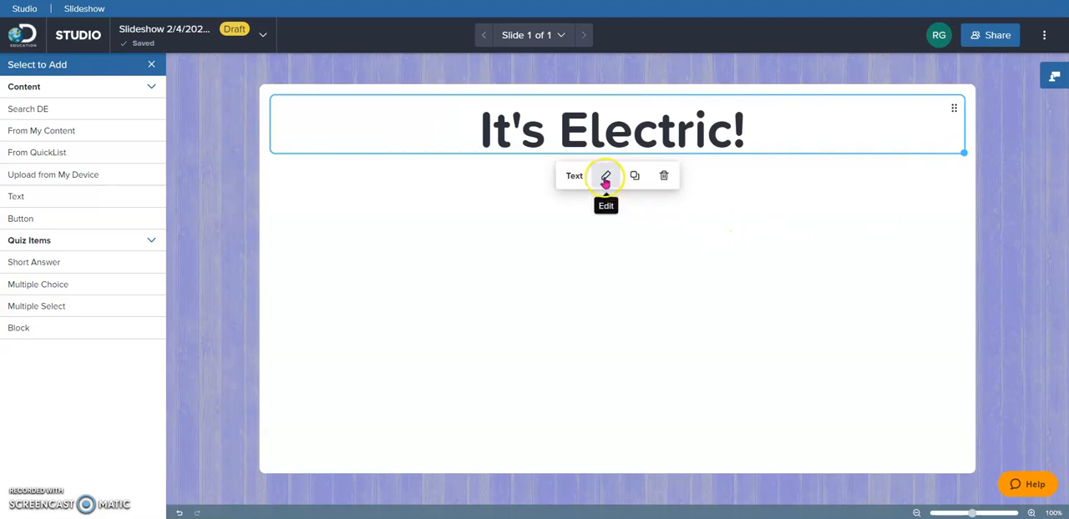
- Style the title block with the dark blue theme swatch giving white text
click(604, 176)
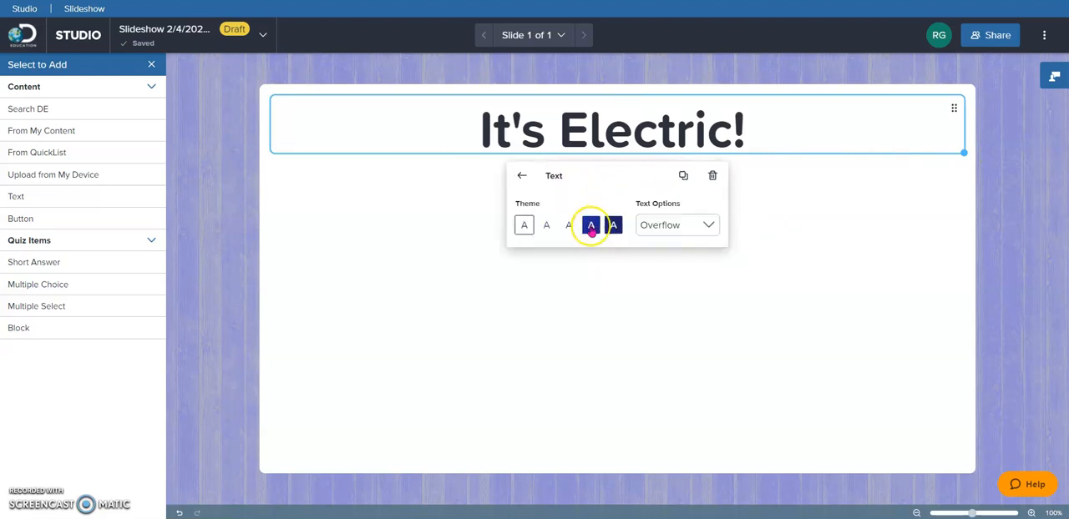
click(591, 224)
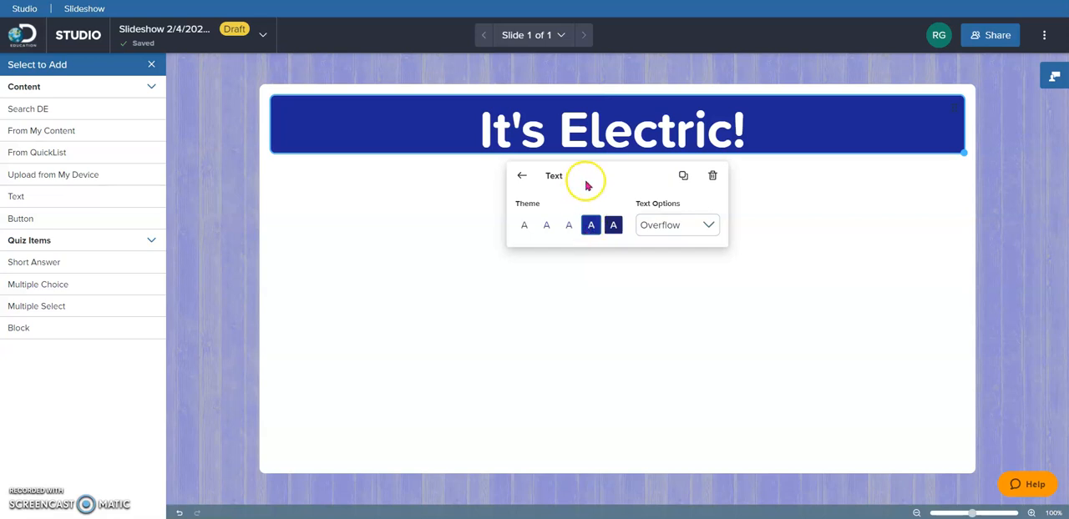
mouse_move(421, 182)
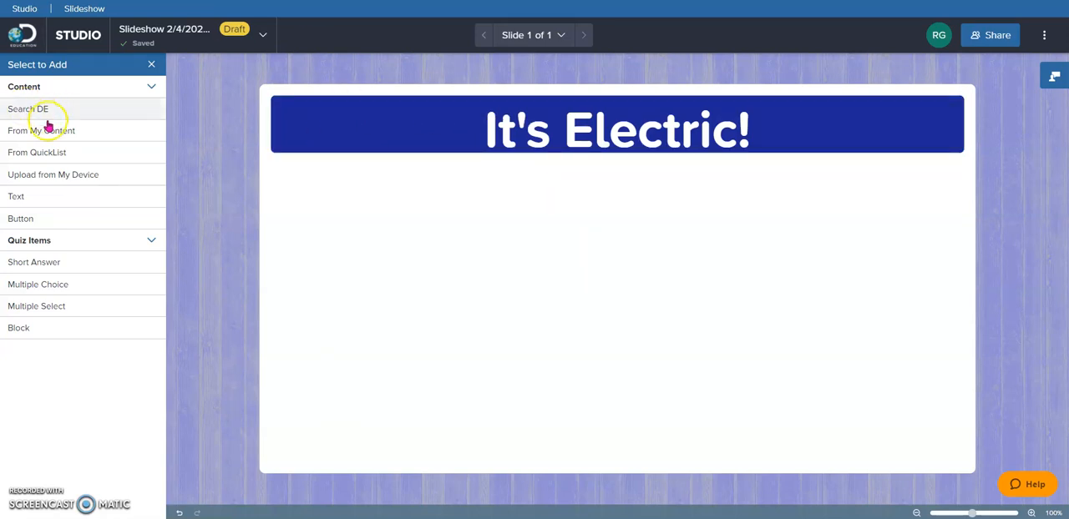
- Add a dark blue subtitle block reading 'Comparing Static and Current Electricity' at the slide bottom
click(15, 197)
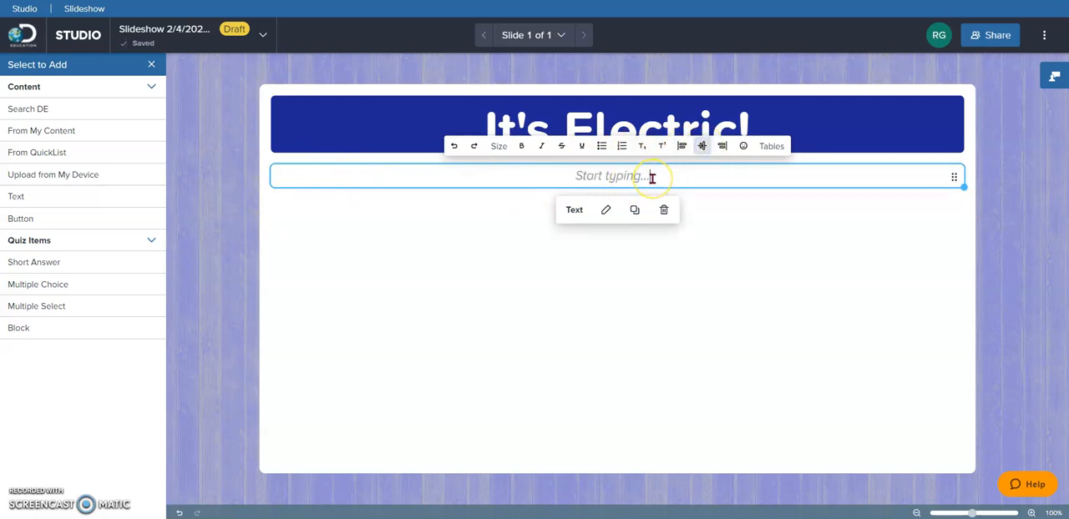
text(Comparing Static and Current E)
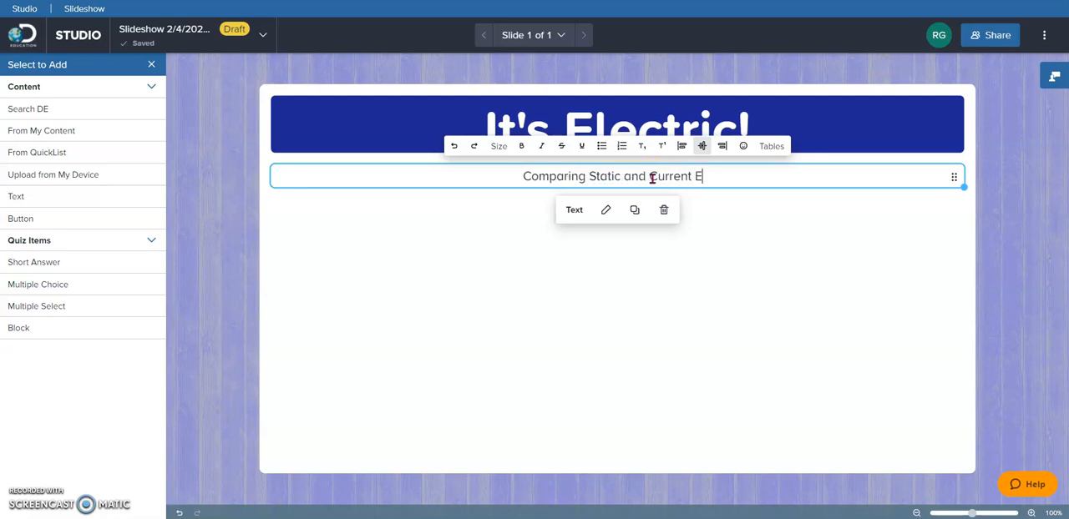
text(lectricity)
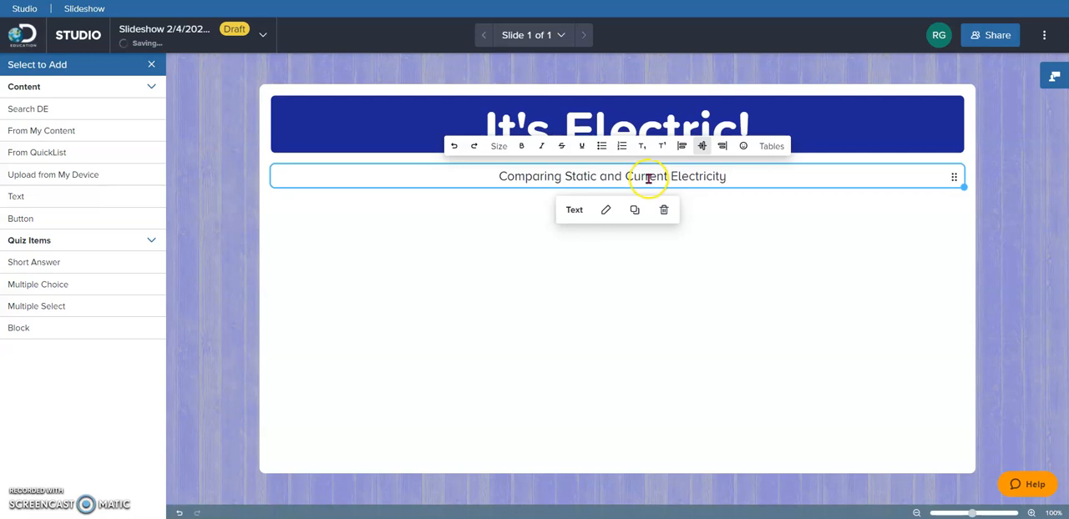
click(605, 211)
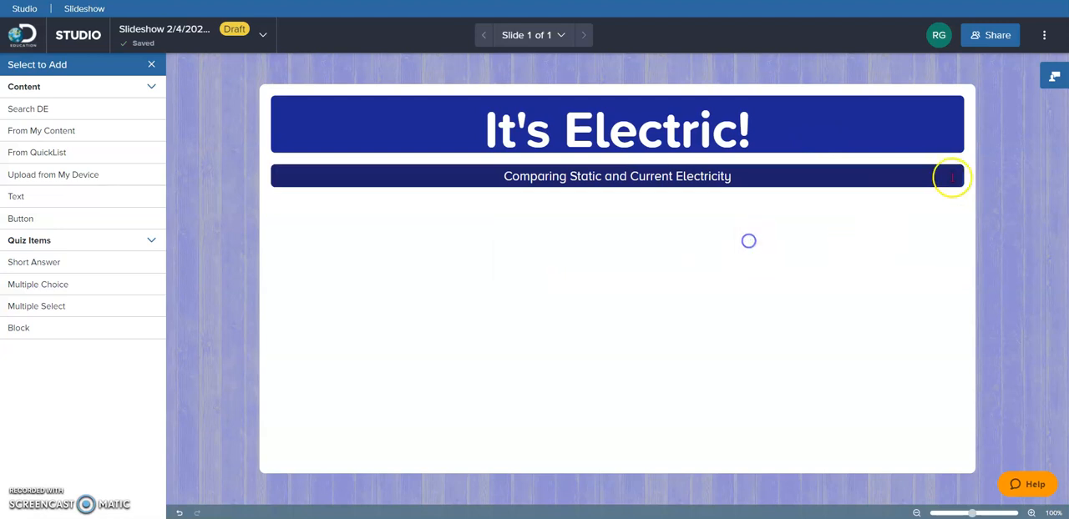
mouse_move(841, 177)
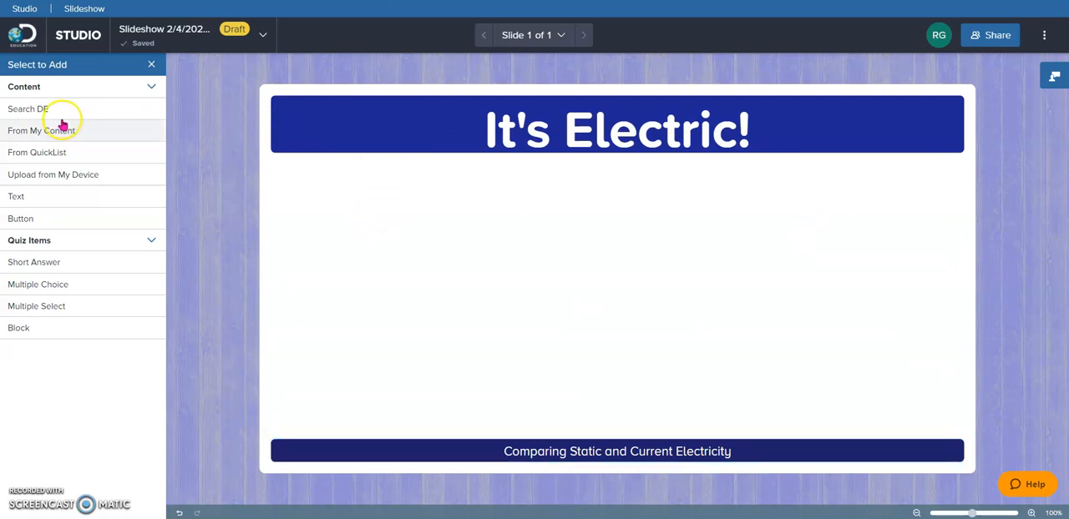
mouse_move(374, 266)
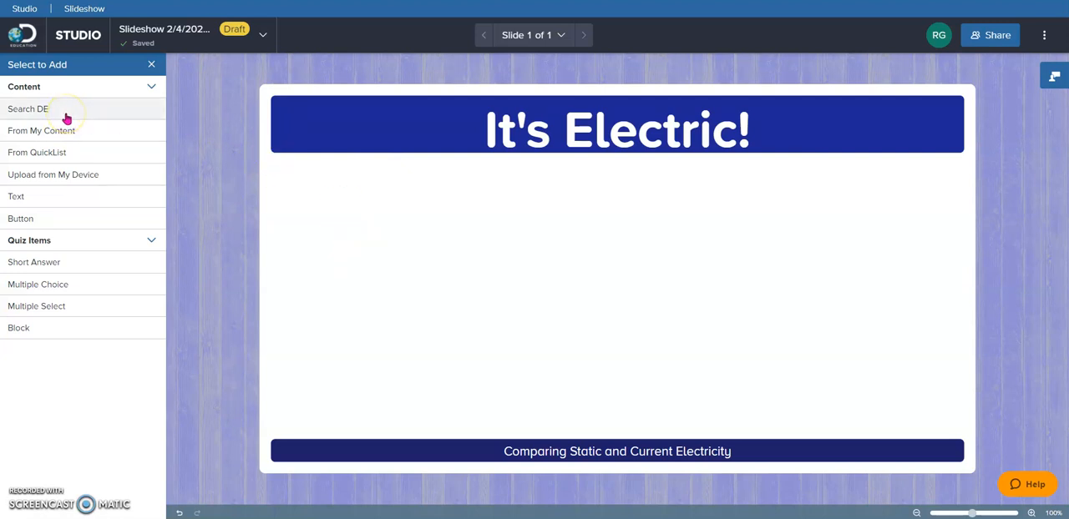
- Search images for static, add 'Hair Being Attracted to Comb' and enlarge it on the slide's left side
click(27, 108)
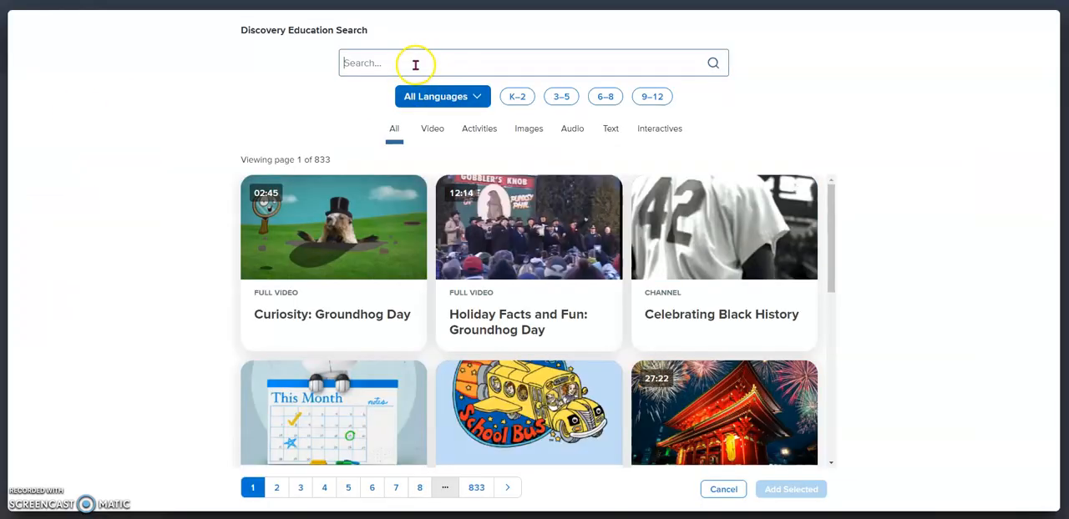
text(static electricity)
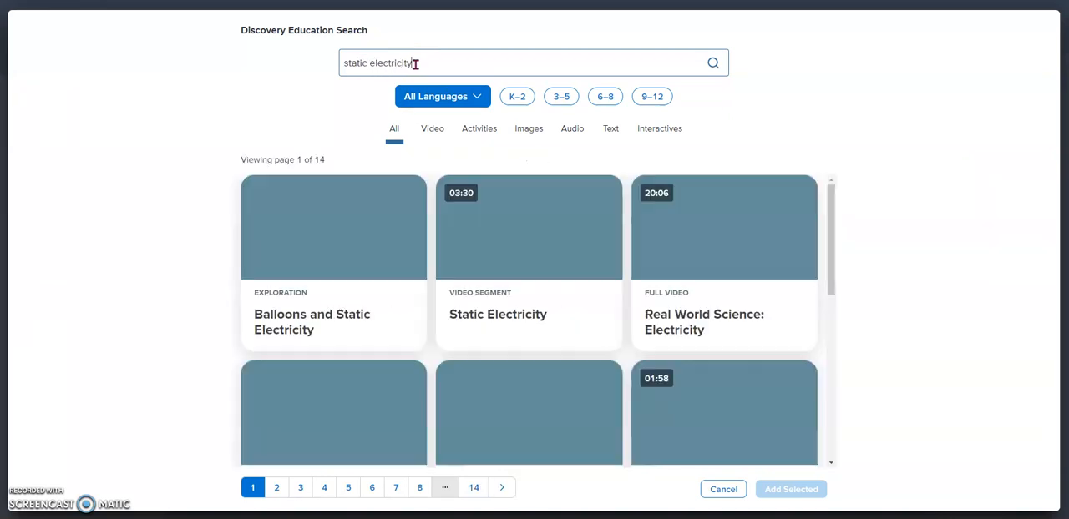
click(528, 129)
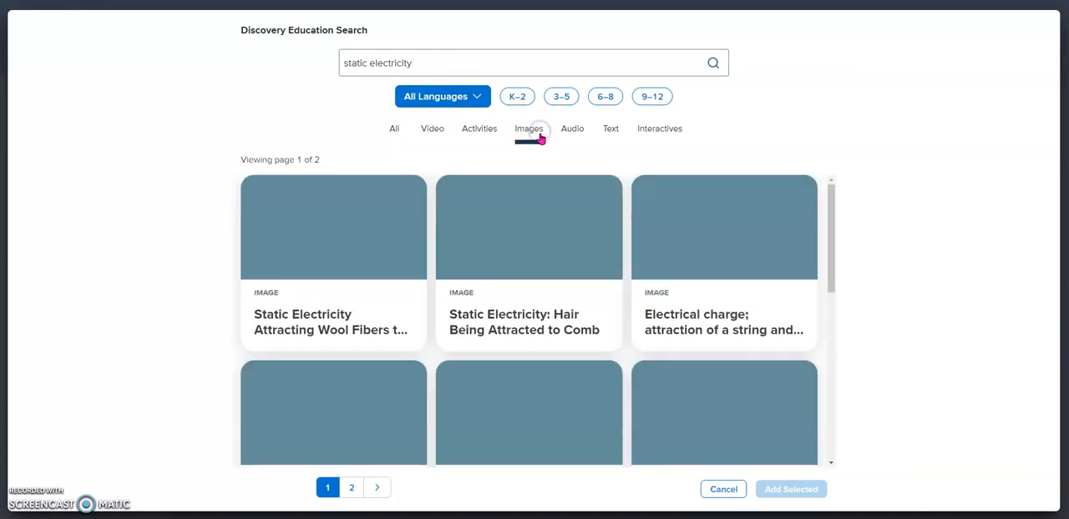
click(527, 227)
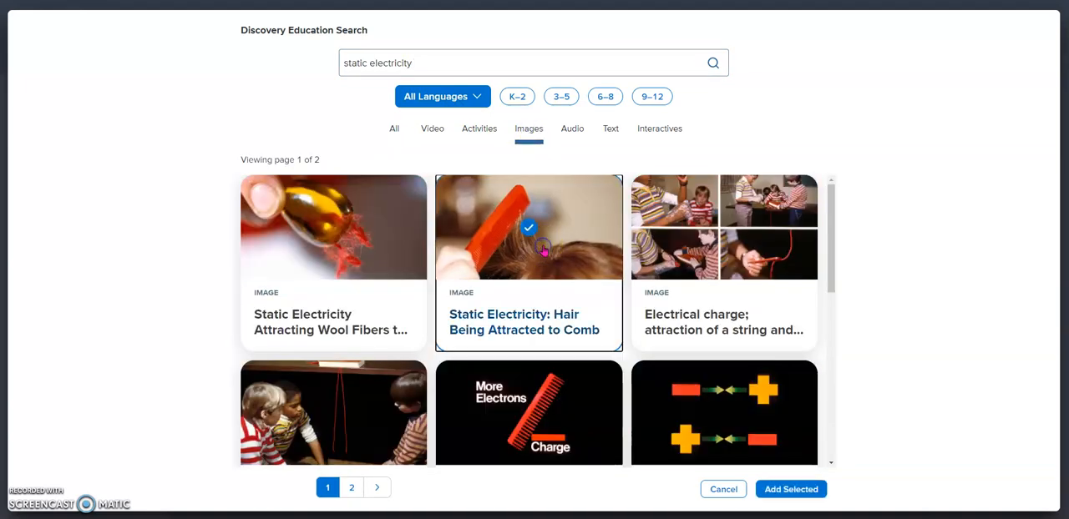
click(790, 490)
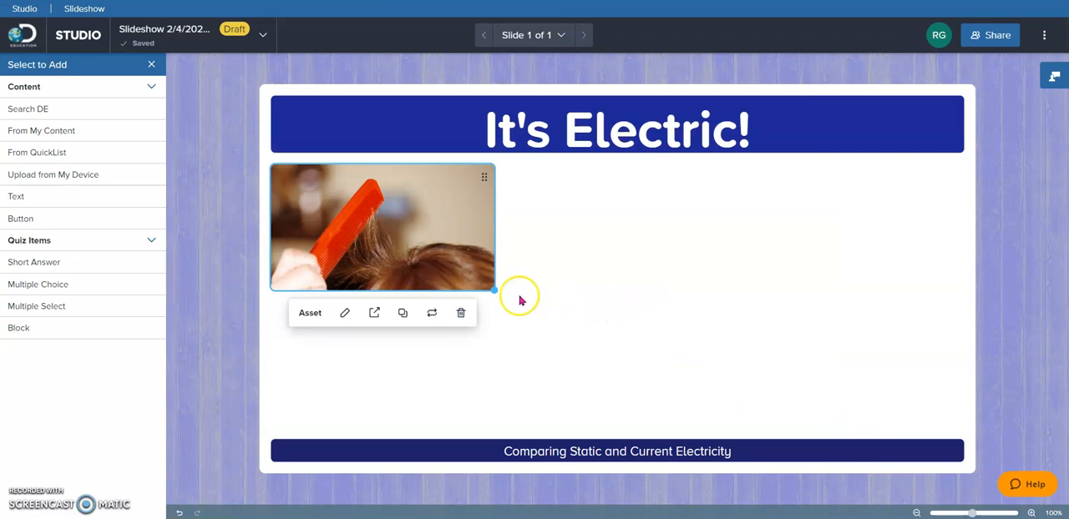
drag(495, 291, 564, 419)
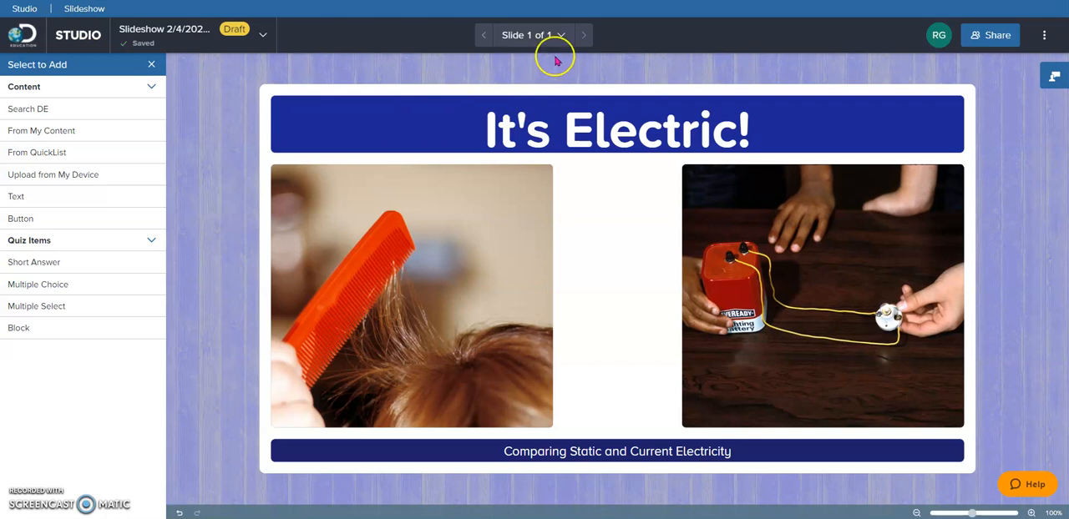
- Add a second slide using the Resource layout with headline and single resource area
click(561, 35)
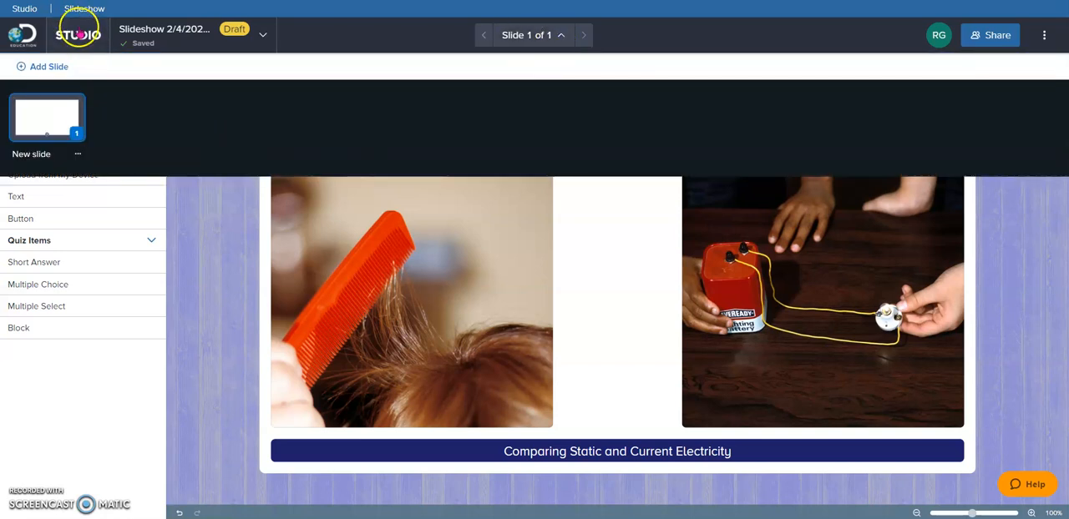
click(41, 67)
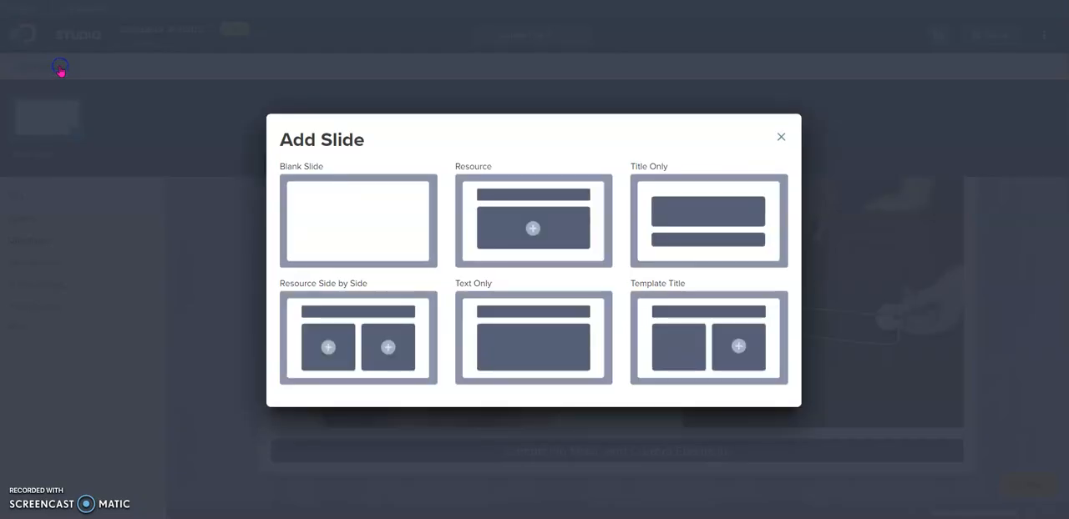
mouse_move(620, 155)
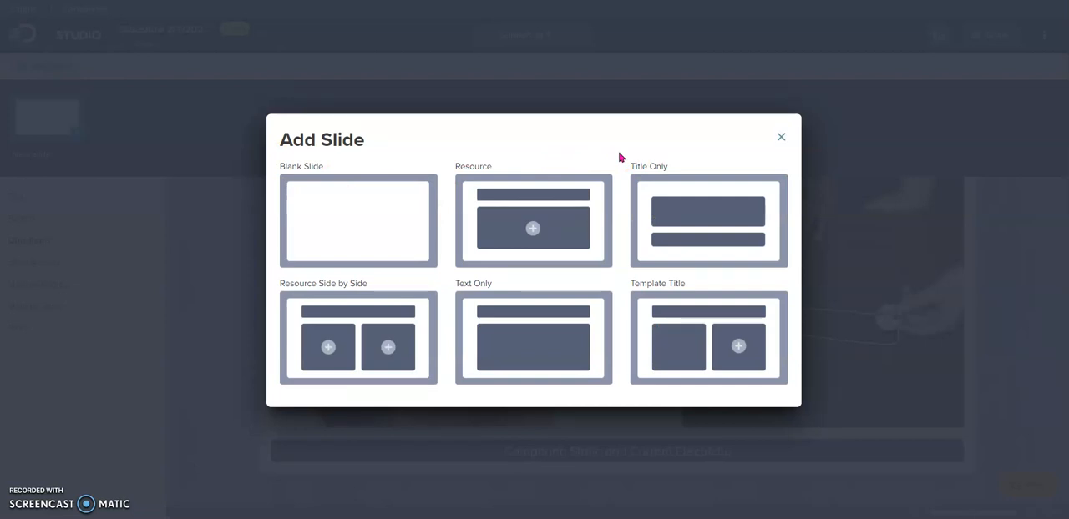
click(575, 237)
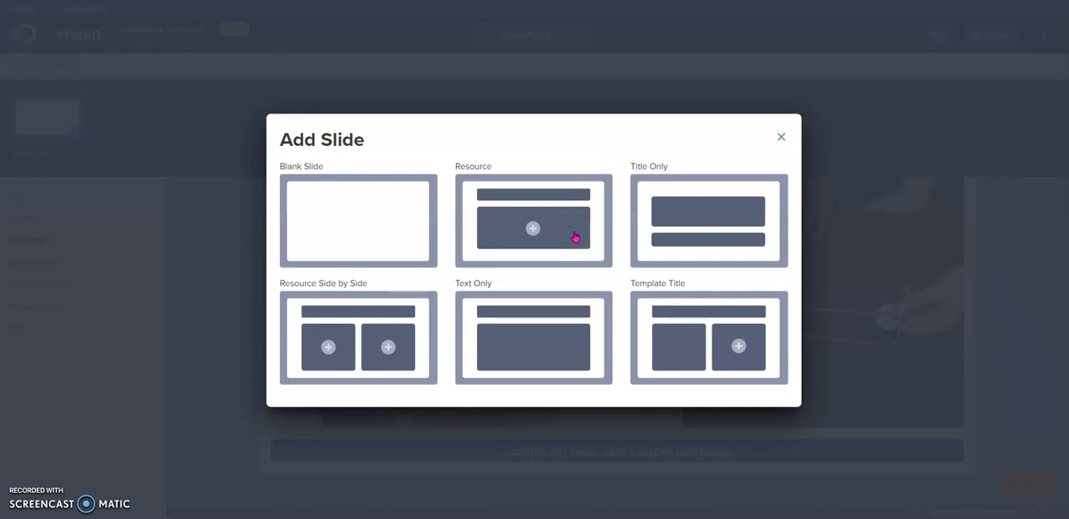
click(531, 220)
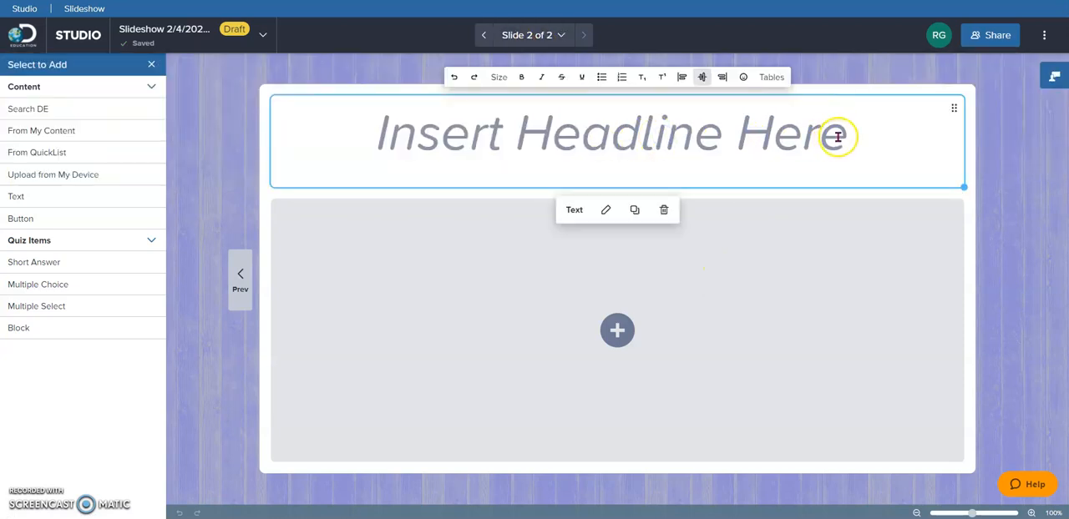
- Set slide 2's headline to 'Static Electricity' and bring up the resource area's content choices
text(Static Electric)
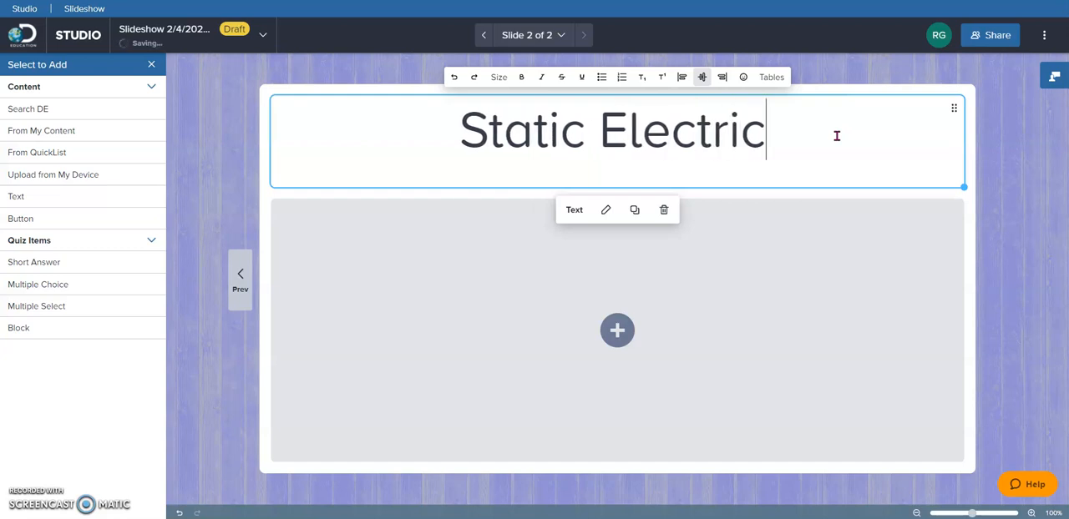
text(ity)
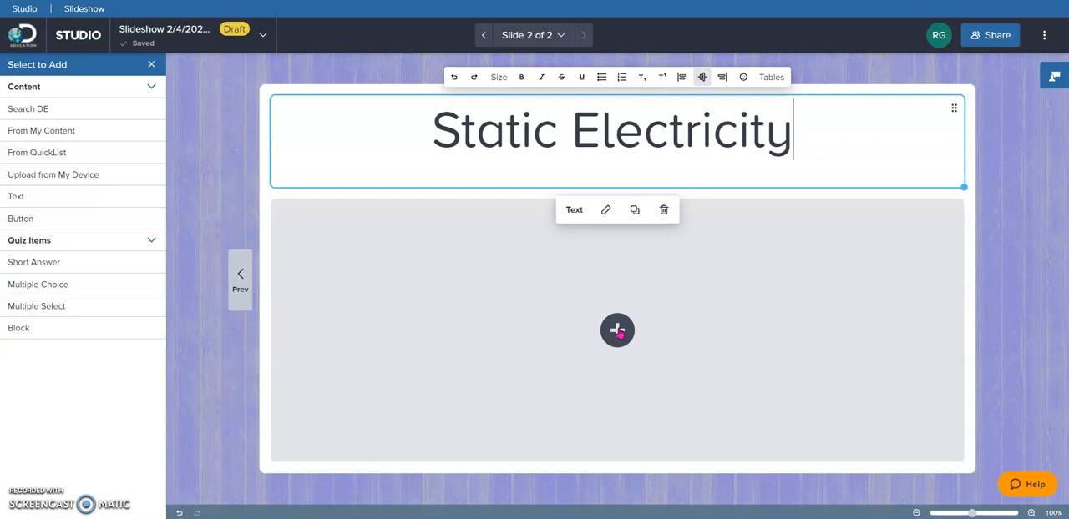
click(618, 330)
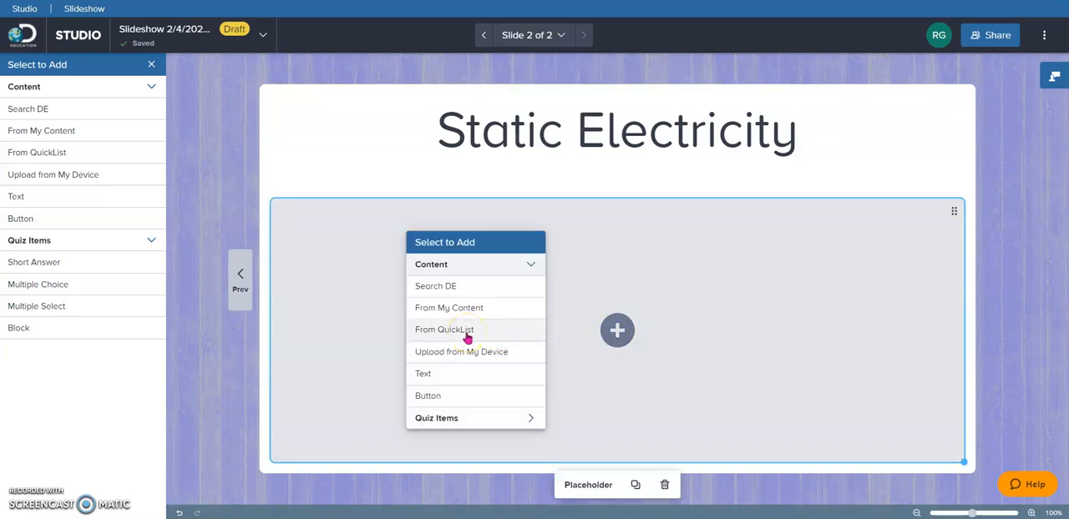
- Add the Static Electricity video segment from the QuickList into slide 2's resource area
click(444, 329)
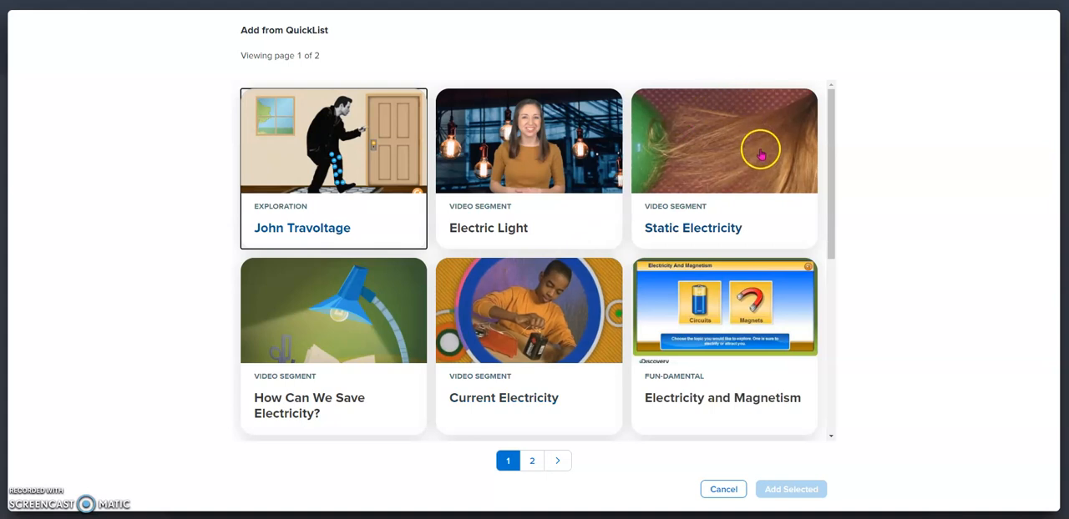
click(725, 140)
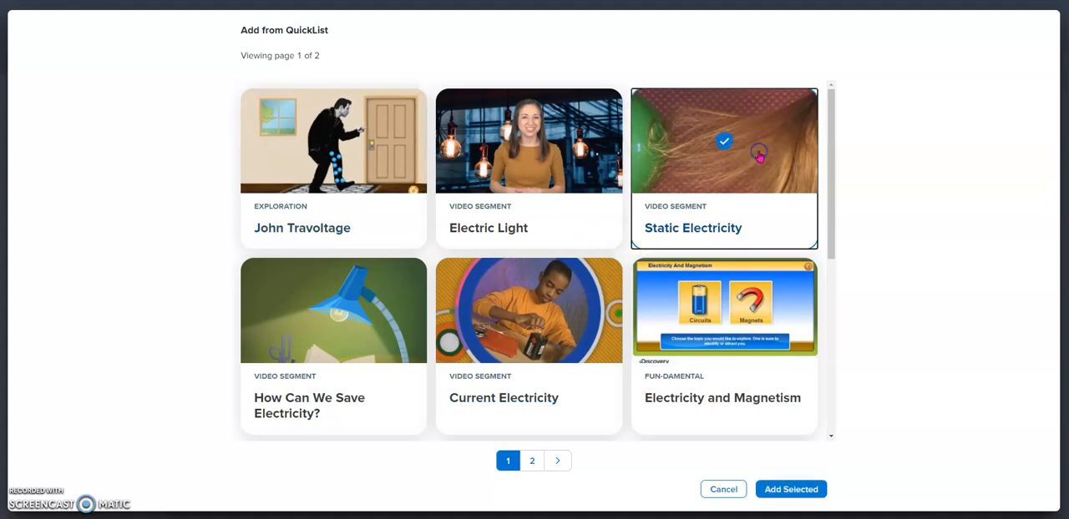
mouse_move(875, 441)
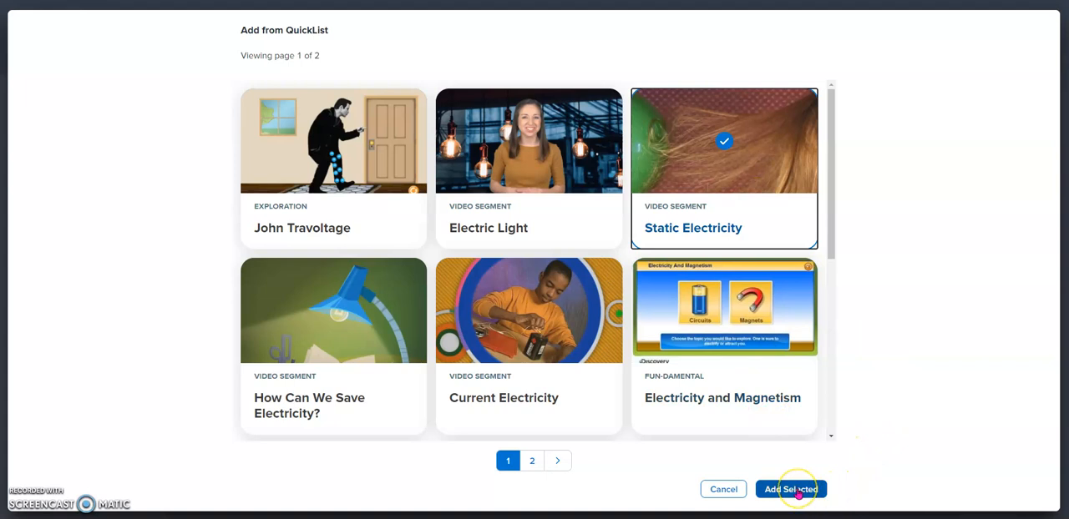
click(790, 489)
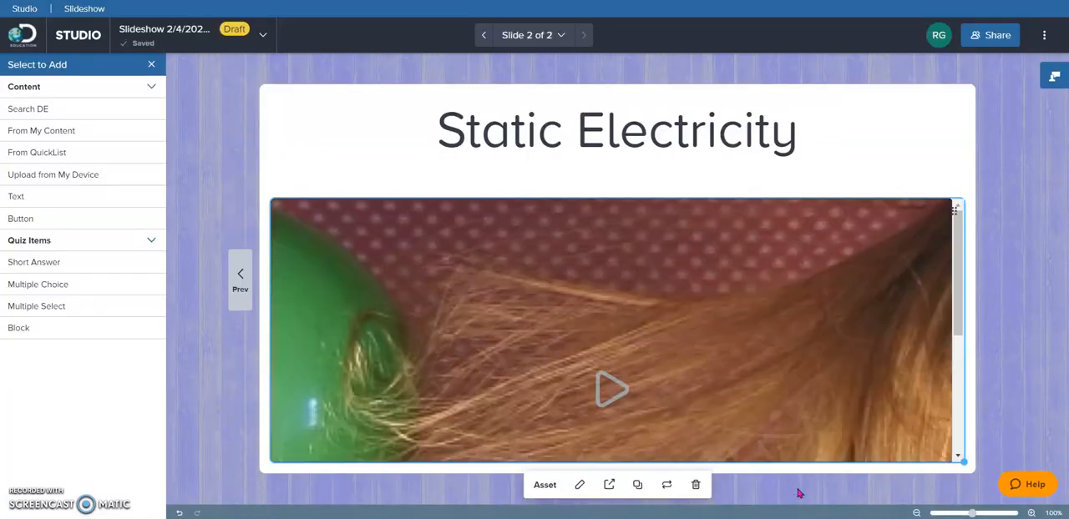
mouse_move(958, 232)
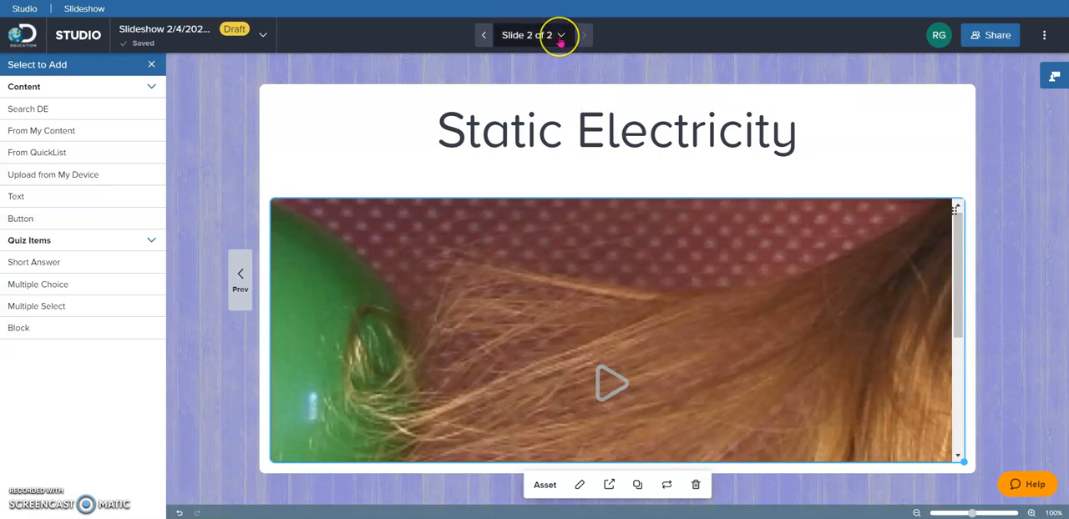
- Add a third Resource Side by Side slide and headline it 'Static Electricity'
click(561, 35)
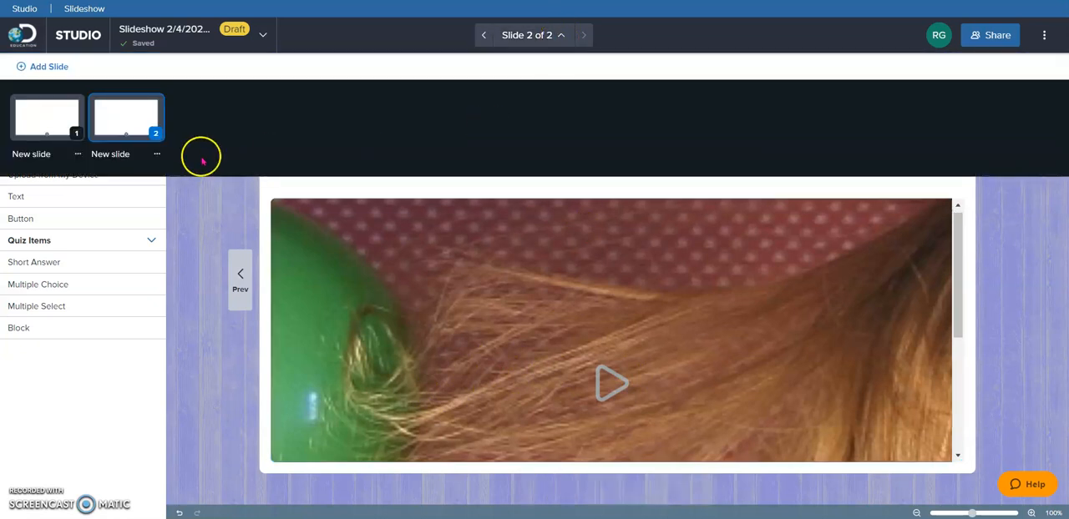
click(41, 67)
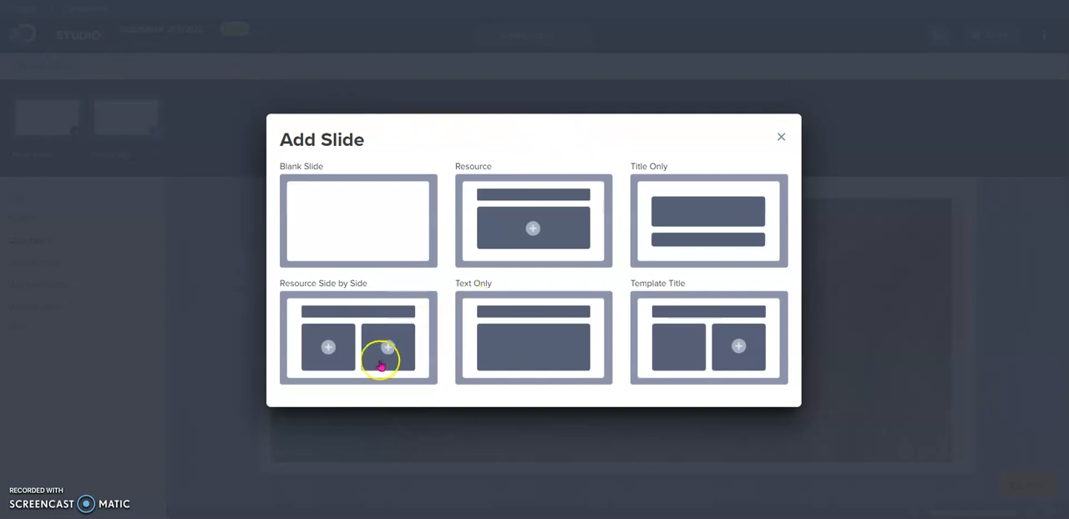
click(358, 337)
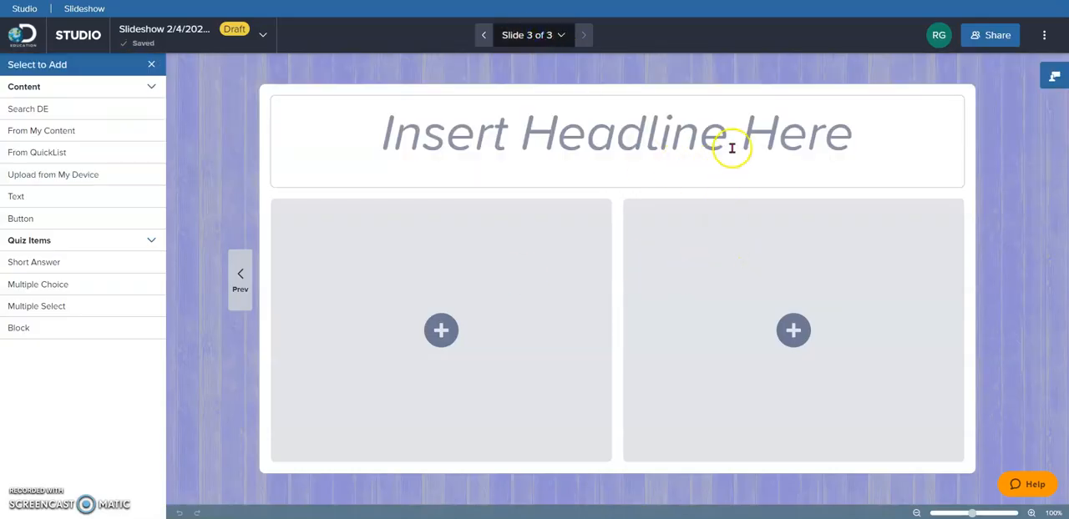
click(731, 134)
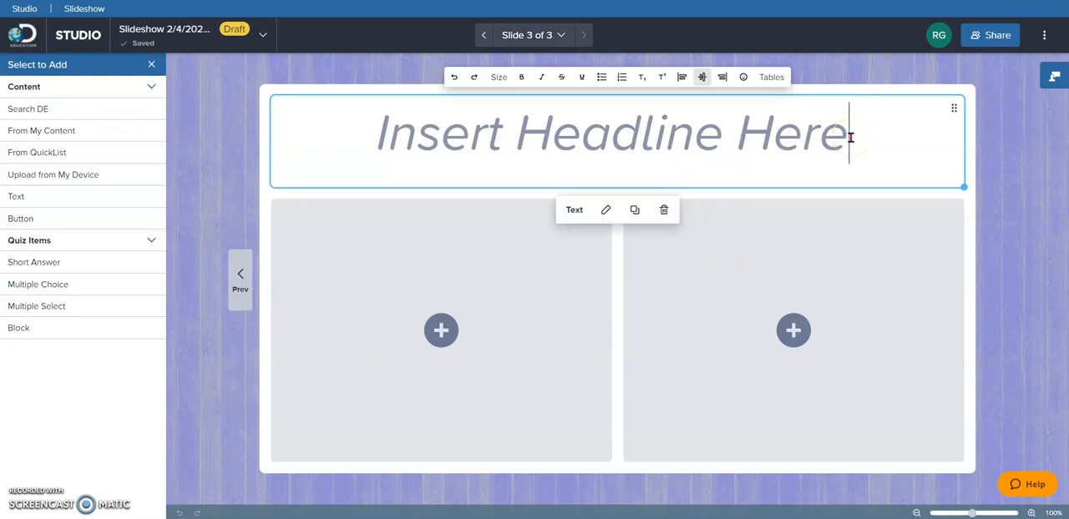
text(Static E)
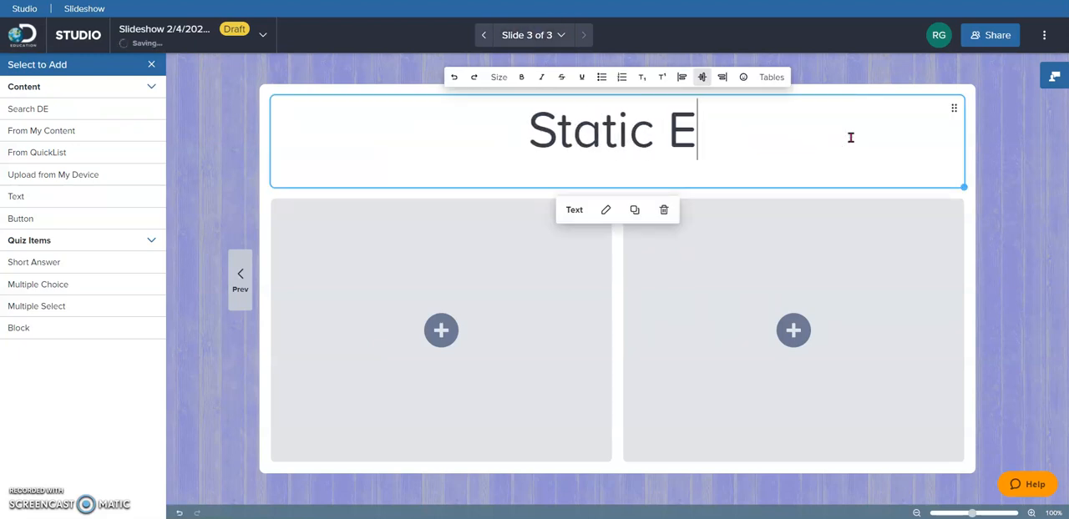
text(lectricity)
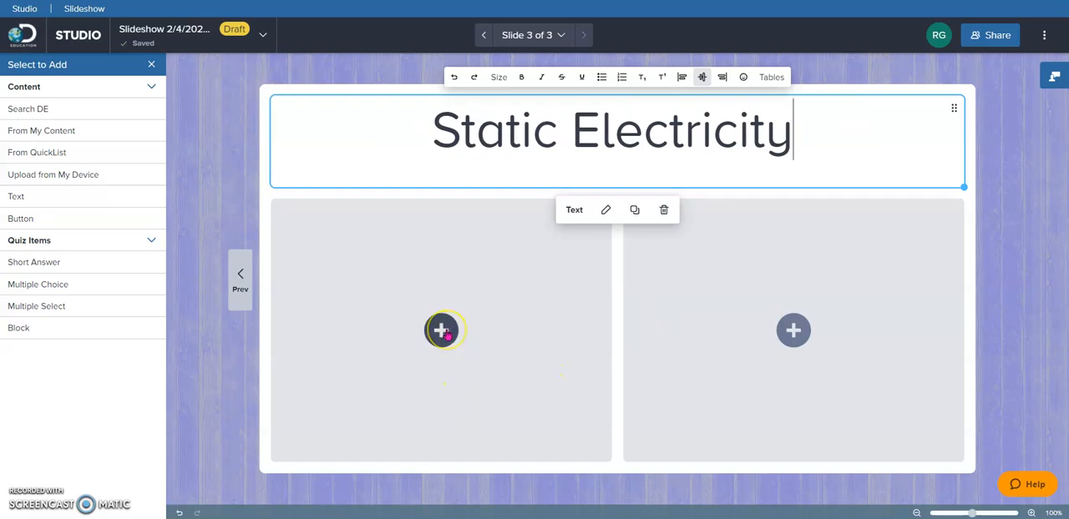
- Insert a multiple-choice quiz item into slide 3's left resource area
click(441, 330)
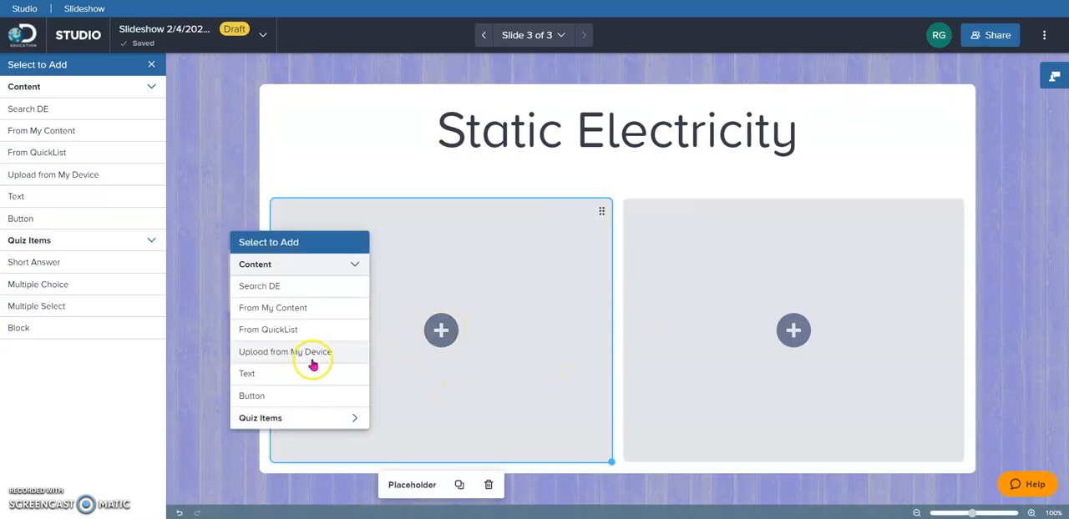
mouse_move(299, 418)
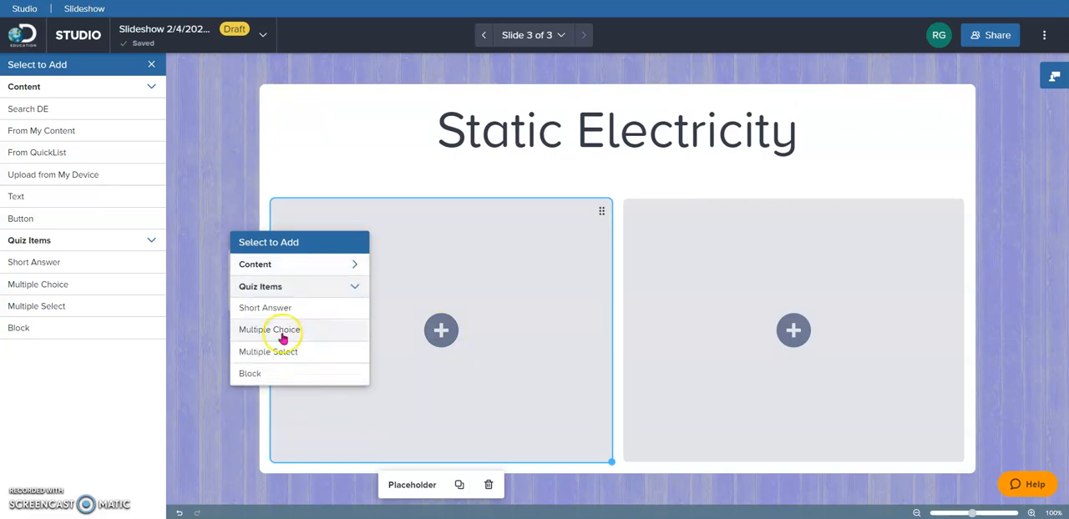
click(269, 329)
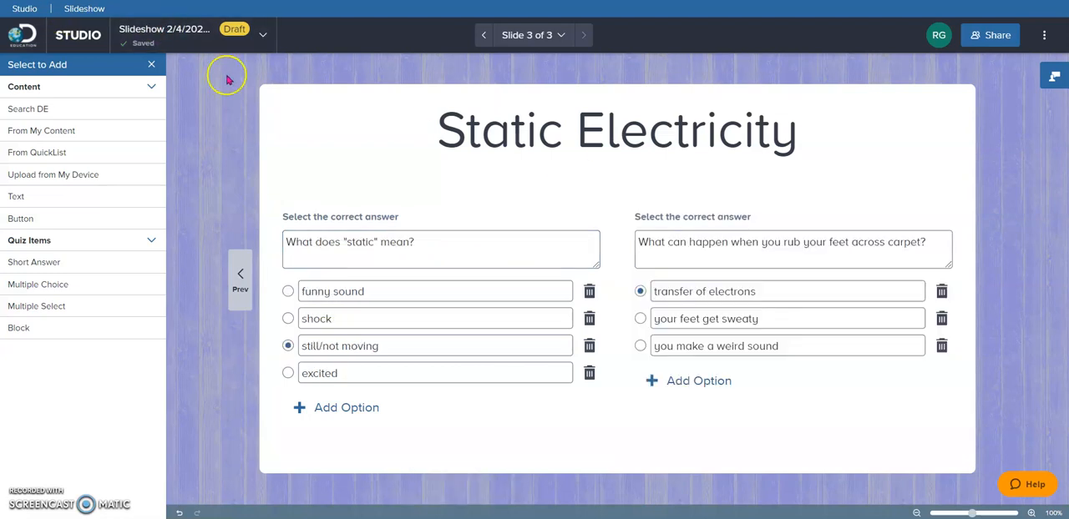
click(531, 35)
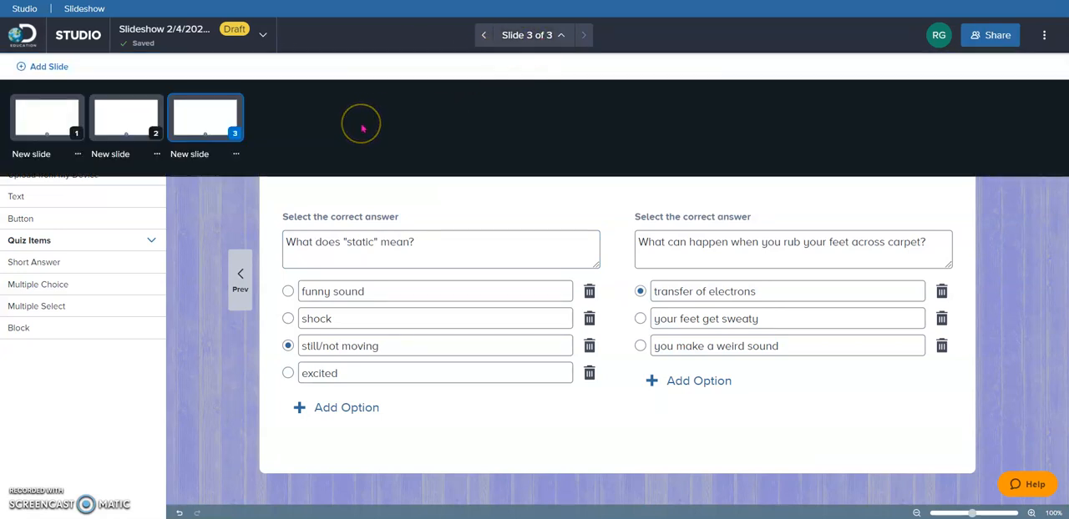
mouse_move(49, 67)
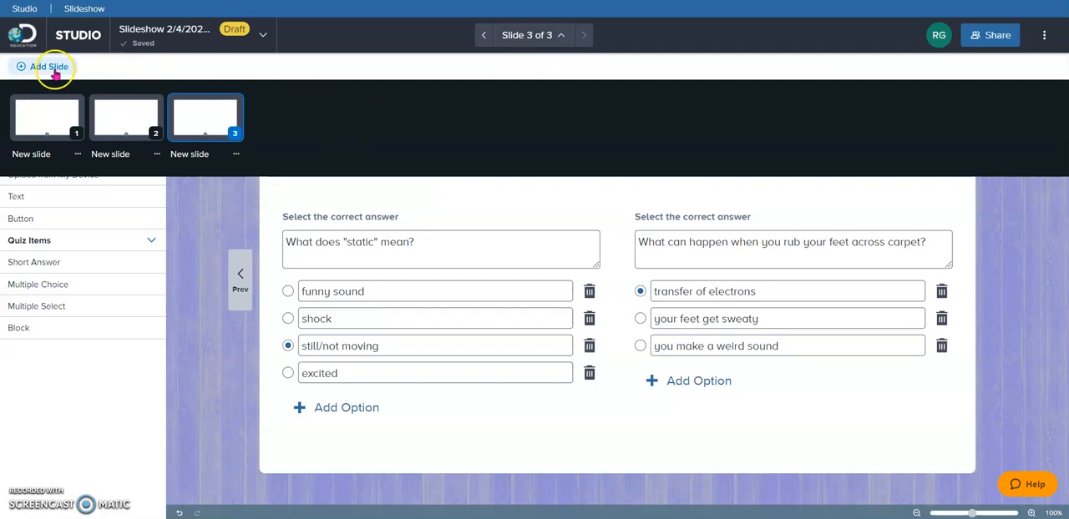
- Add a fourth Resource Side by Side slide headlined 'Static Electricity'
click(48, 67)
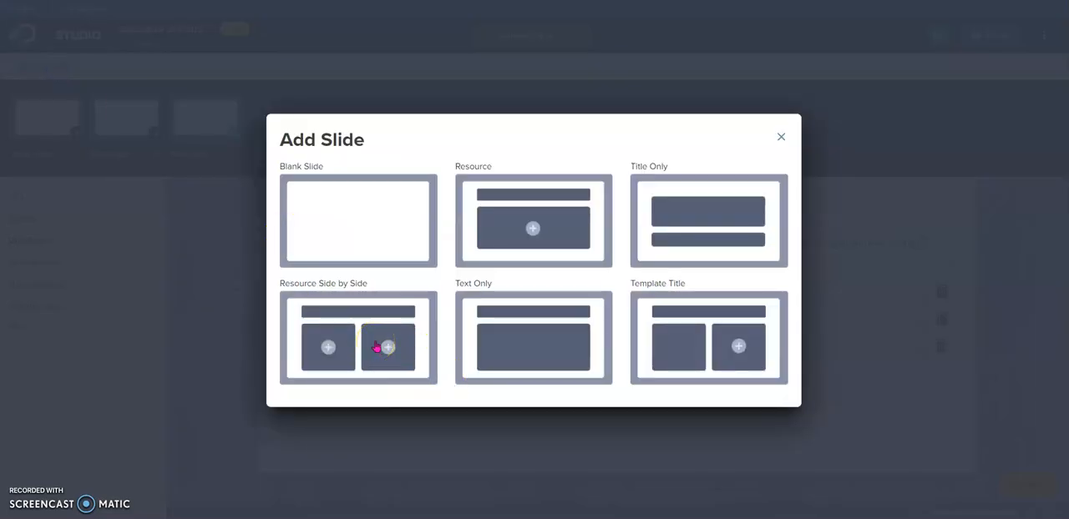
click(357, 338)
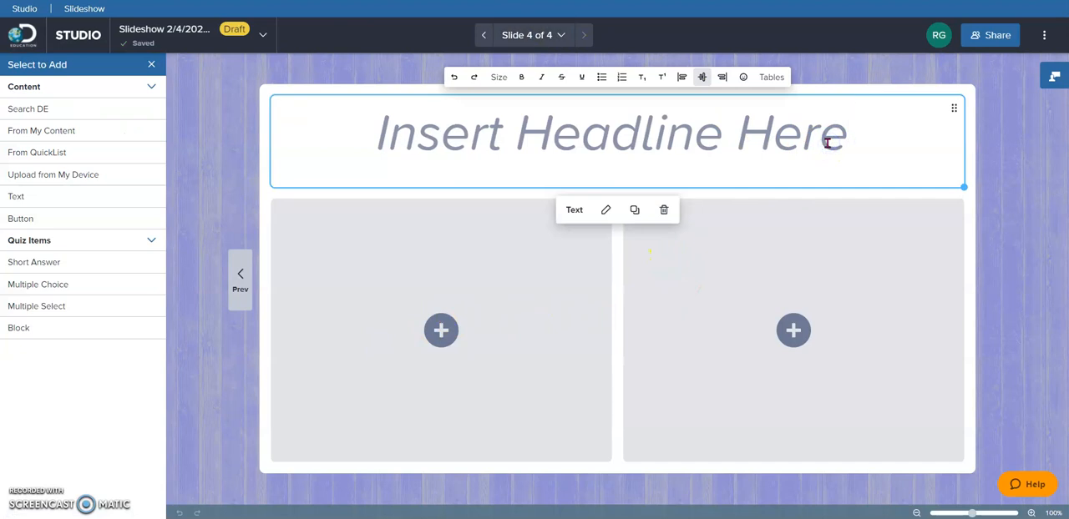
text(Static El)
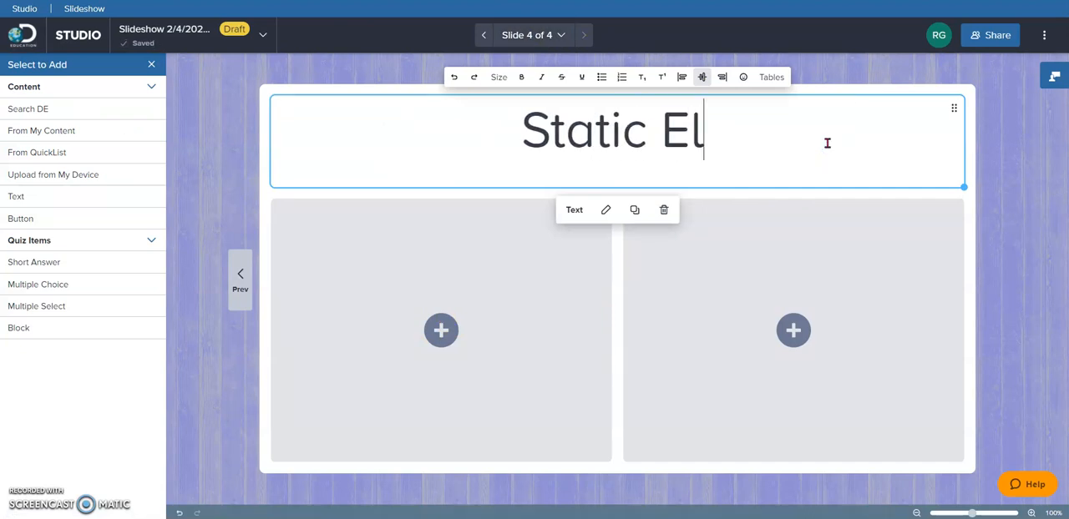
text(ectricity)
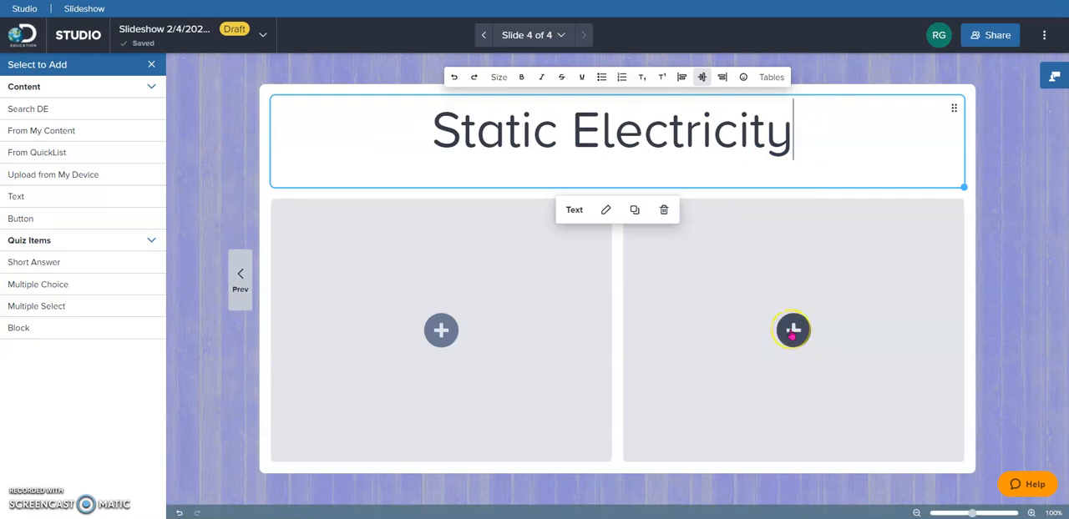
- Place the John Travoltage exploration from the QuickList into slide 4's right-hand box
click(791, 331)
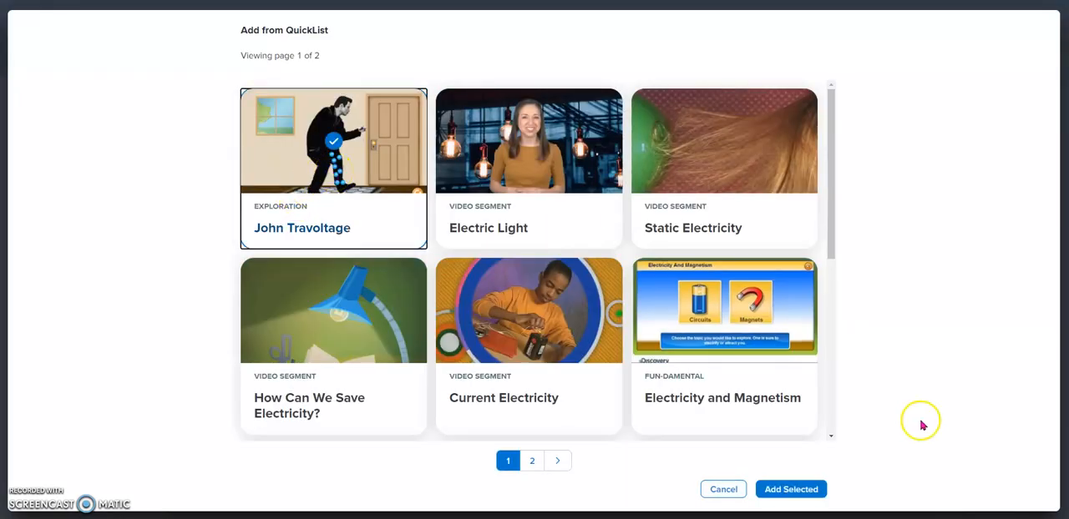
click(790, 490)
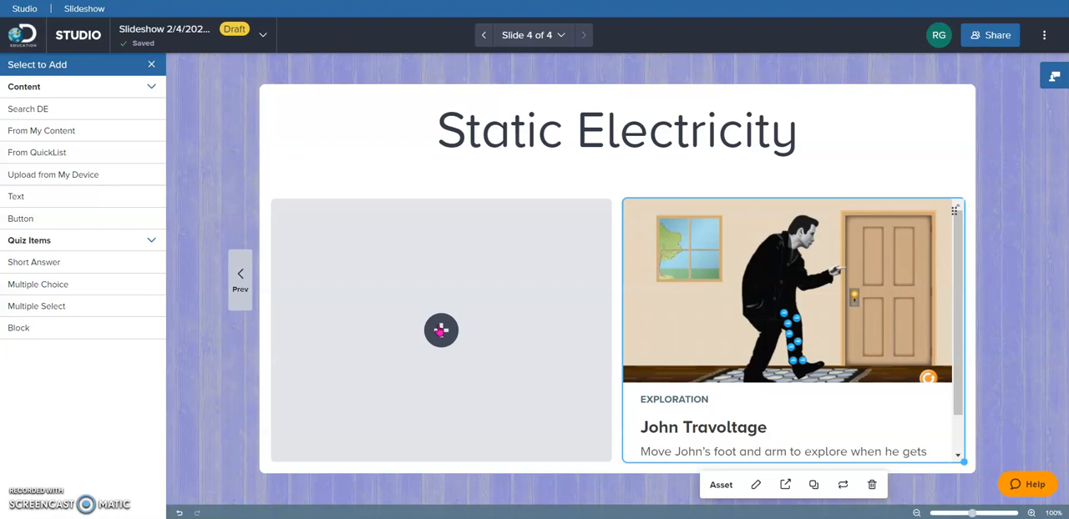
click(441, 330)
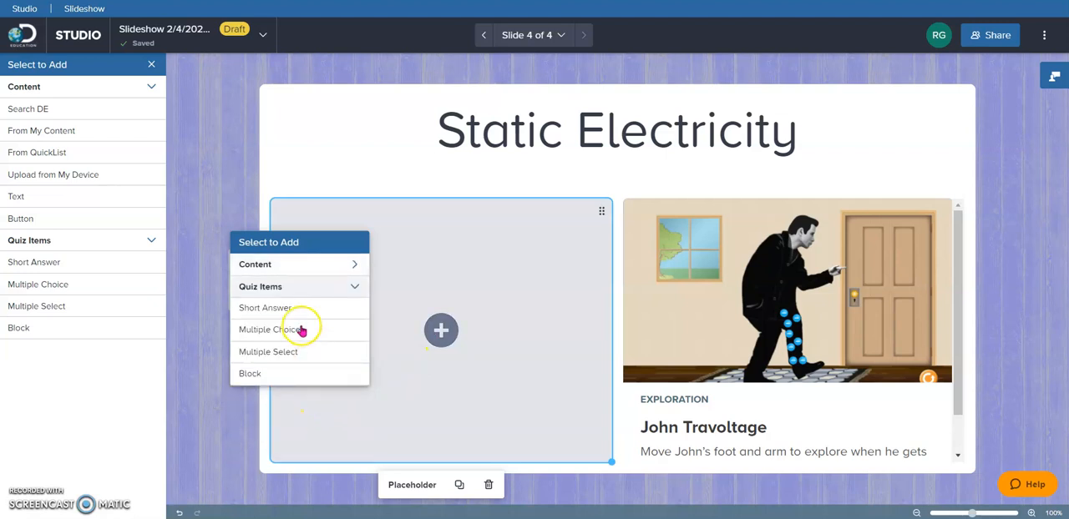
- Make the left box a short-answer question: 'Why doesn't John get a SHOCK with just one foot?'
click(263, 308)
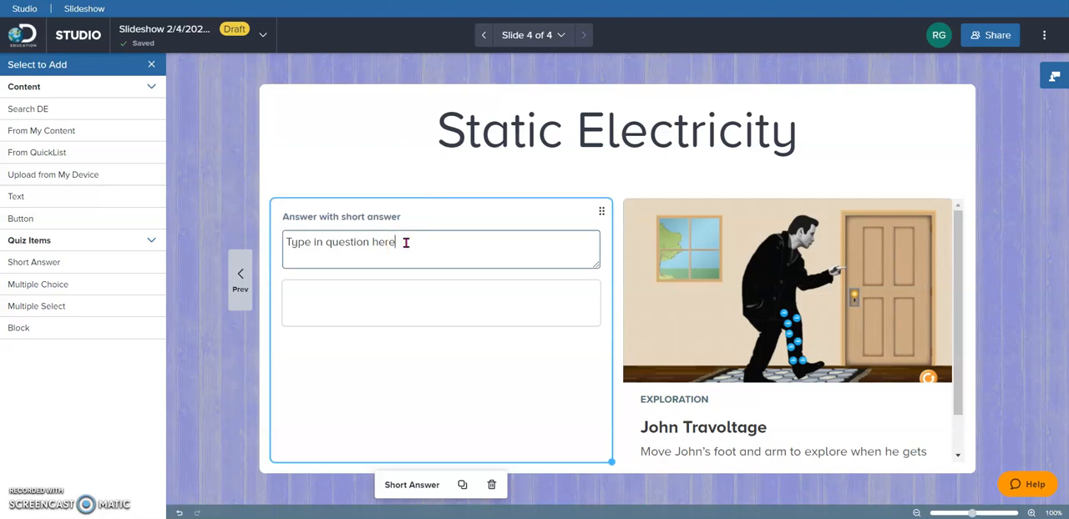
text(Type)
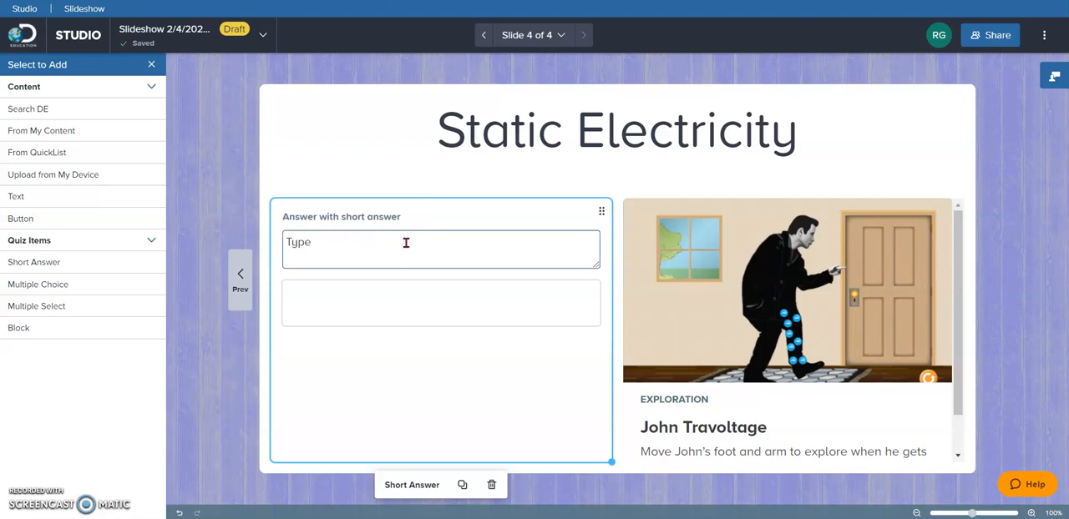
text(Why do)
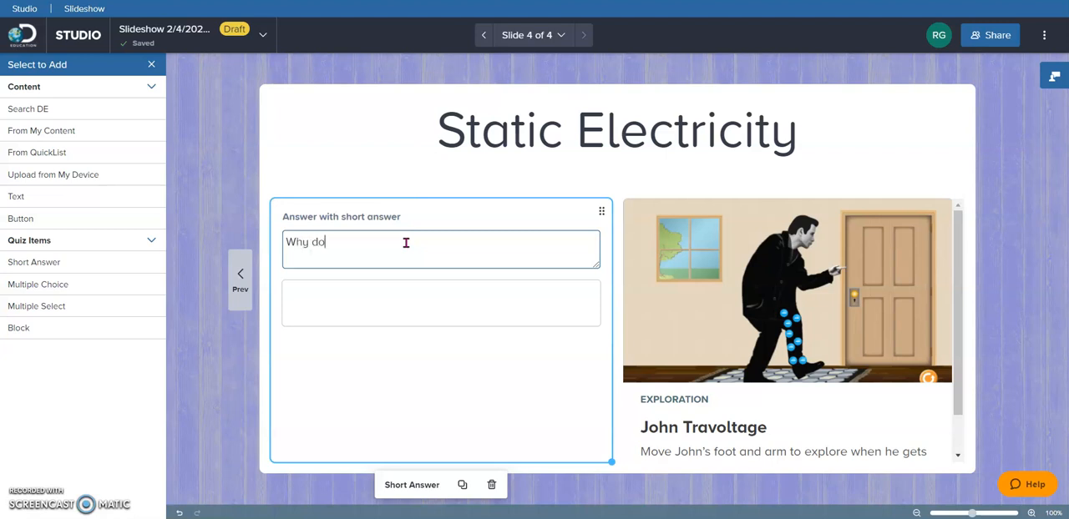
key(Backspace)
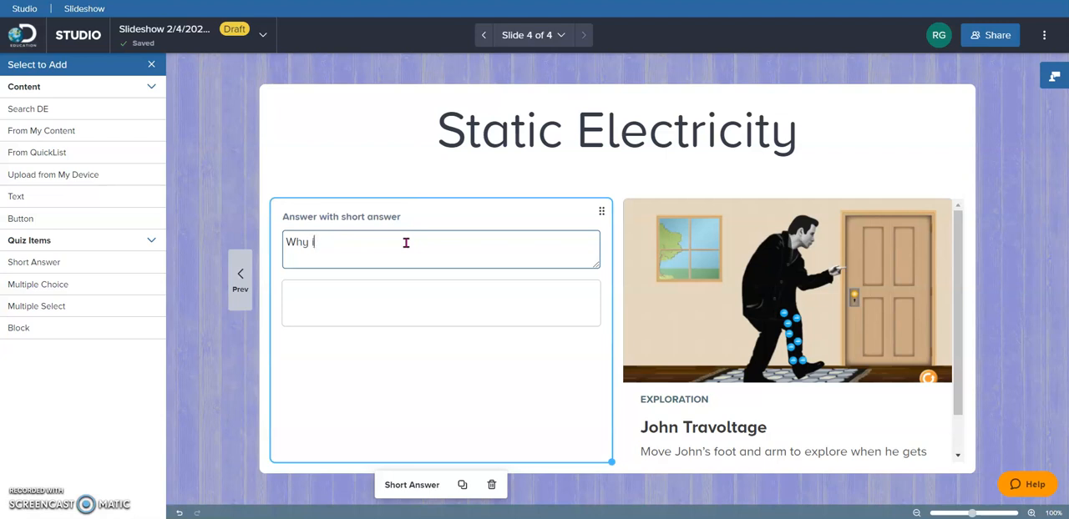
text(doesn't)
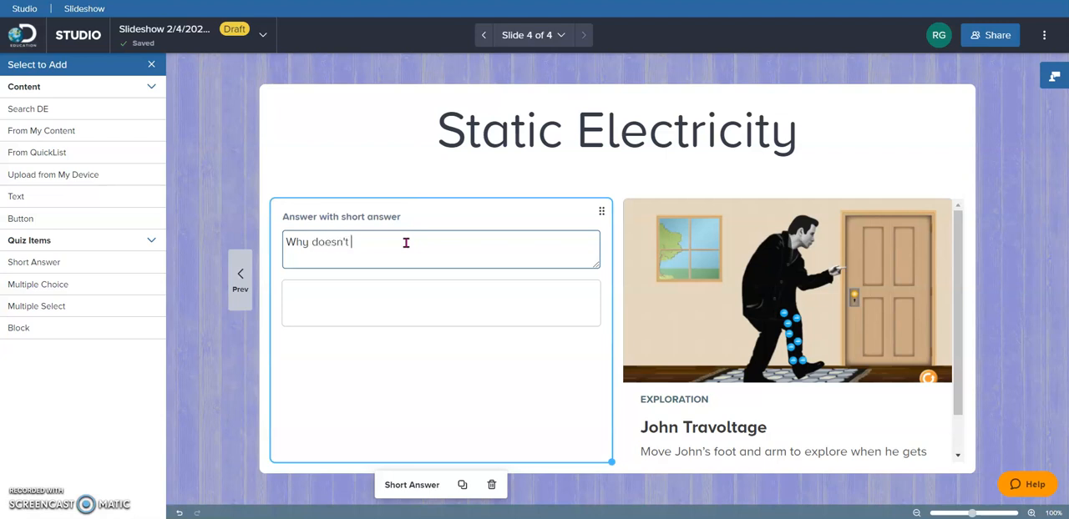
text(John)
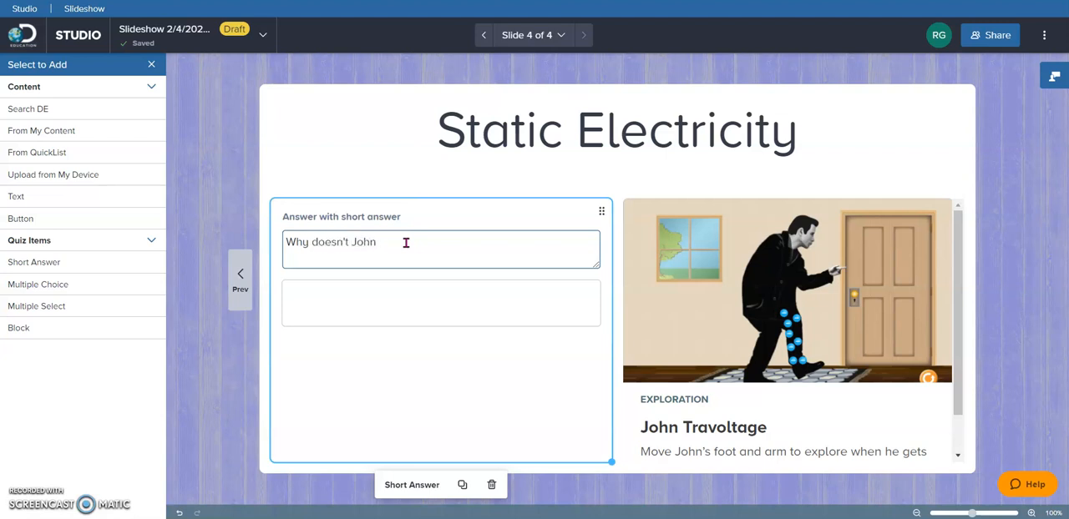
text(get a)
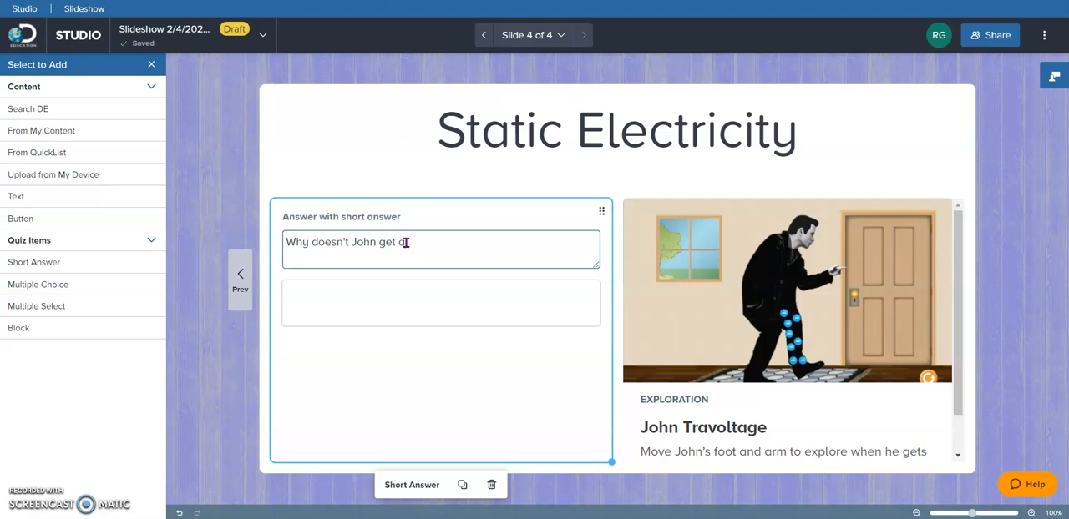
text(SHOCK)
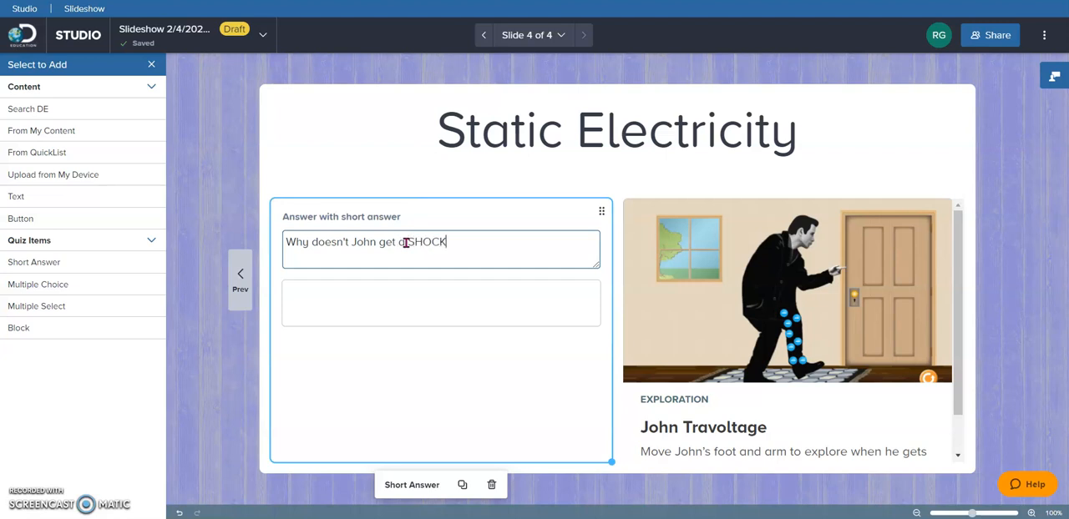
text(with just)
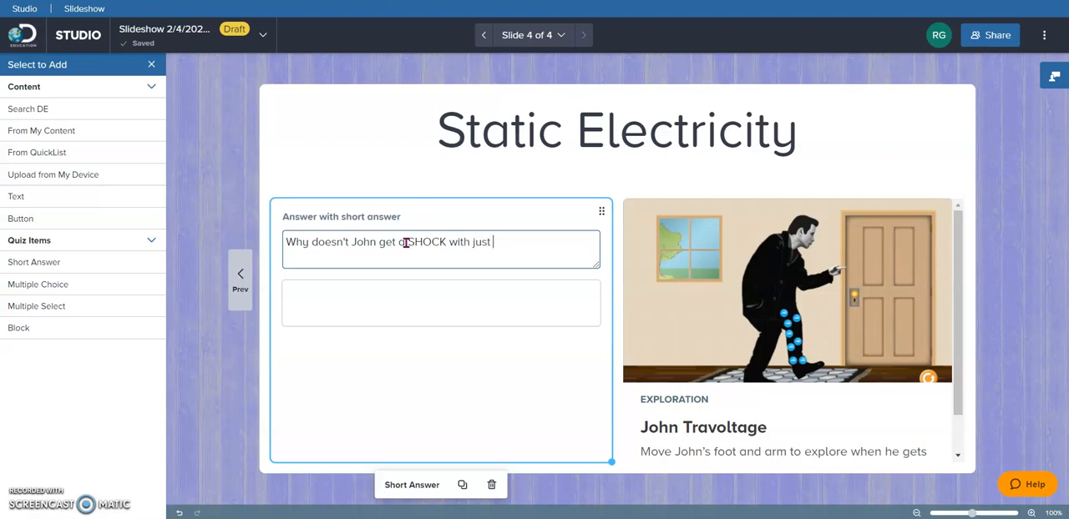
text(one slide of his)
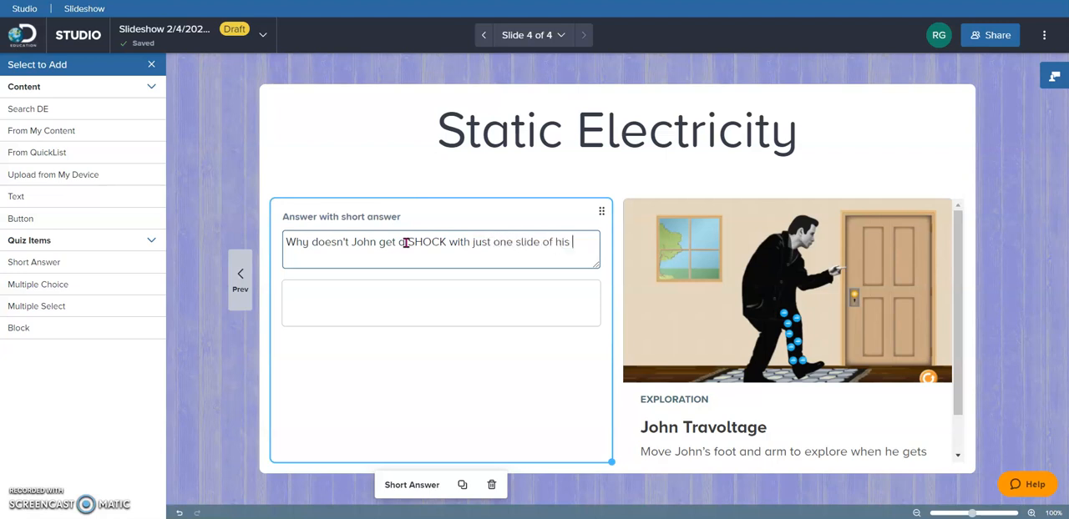
text(foot?)
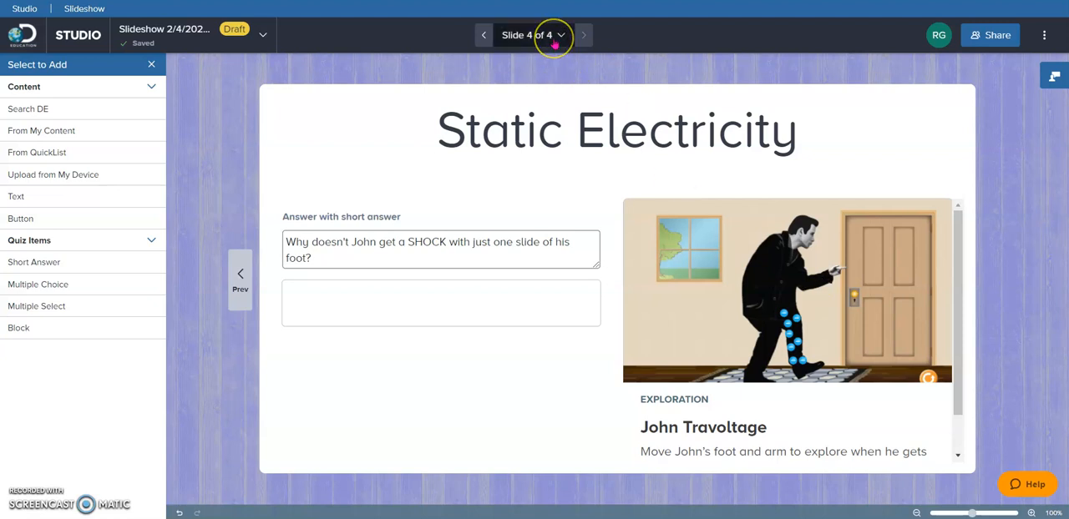
- Add a fifth slide using the layout with text beside a resource area
click(531, 35)
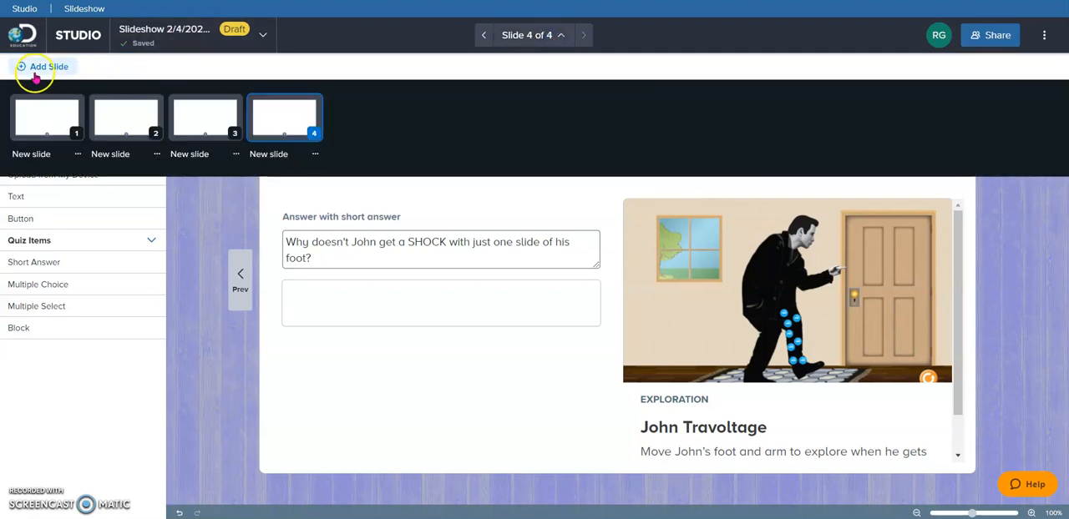
click(44, 67)
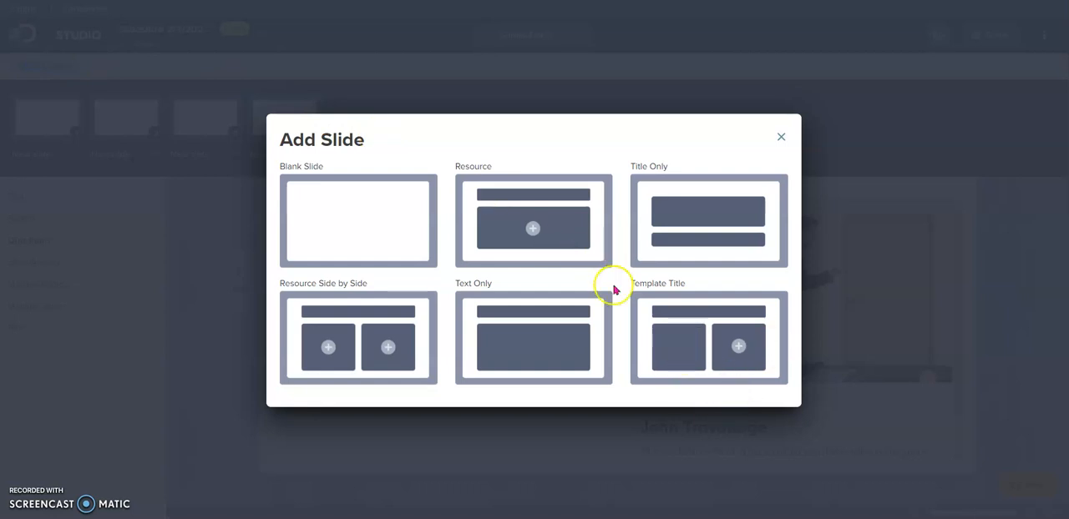
click(531, 337)
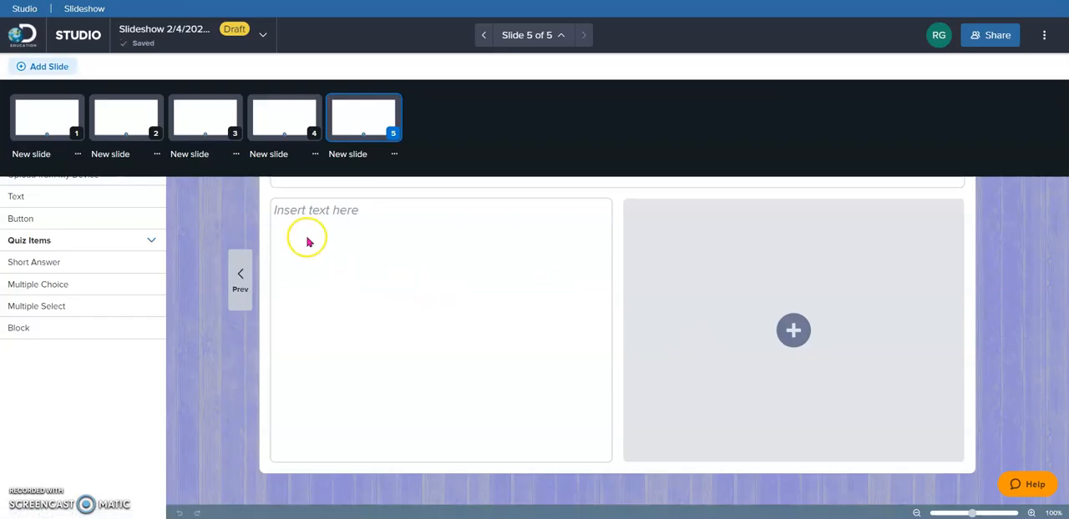
mouse_move(832, 331)
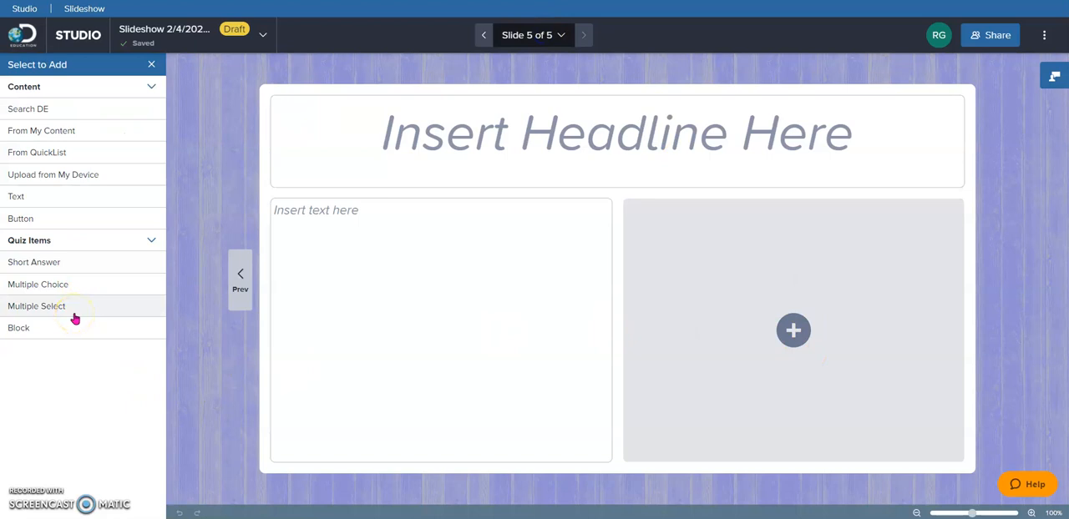
mouse_move(532, 371)
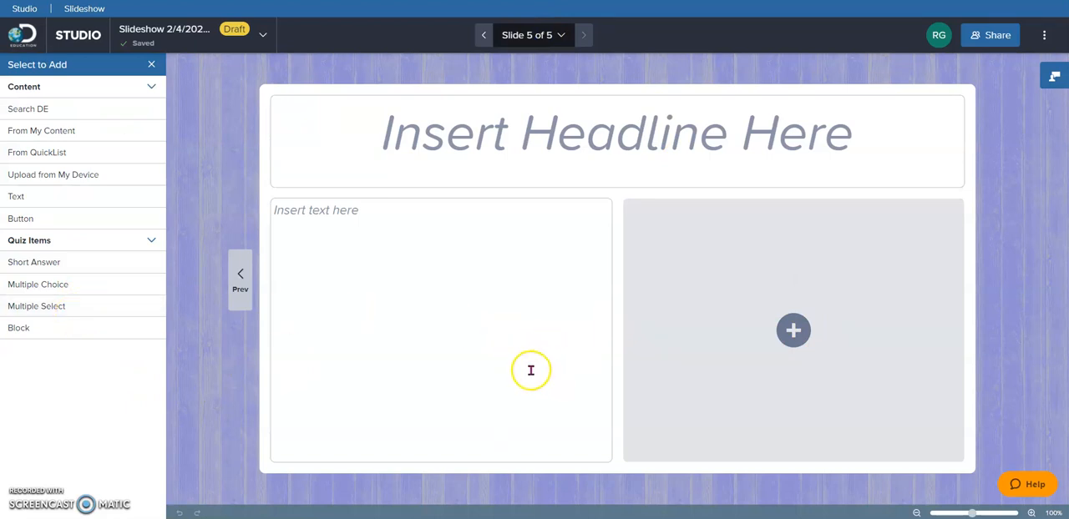
mouse_move(77, 33)
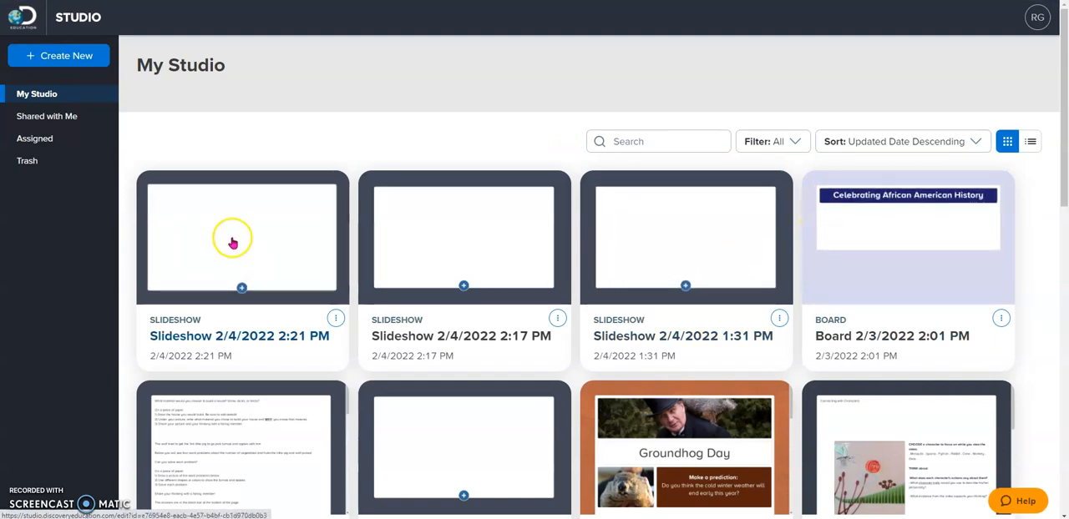
mouse_move(321, 192)
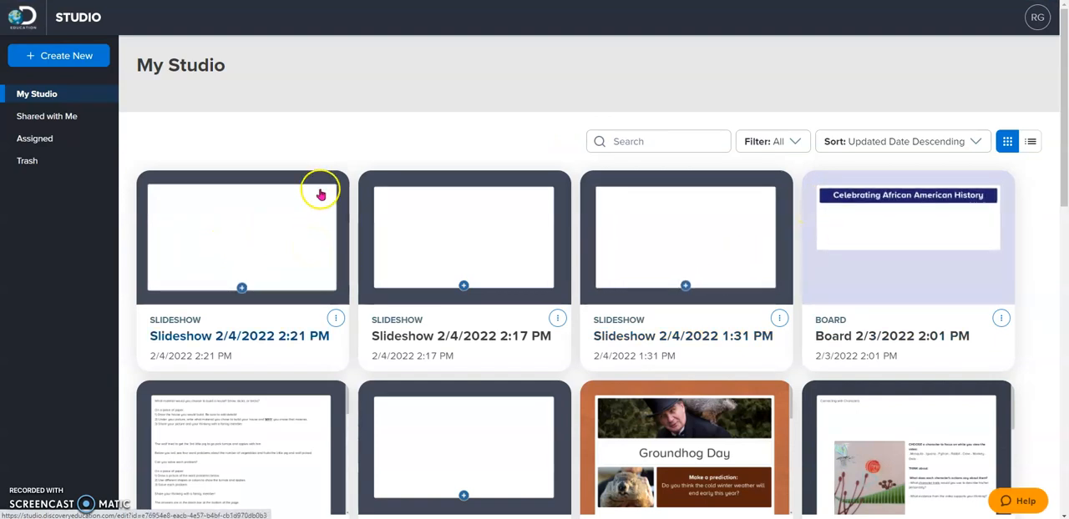
mouse_move(402, 158)
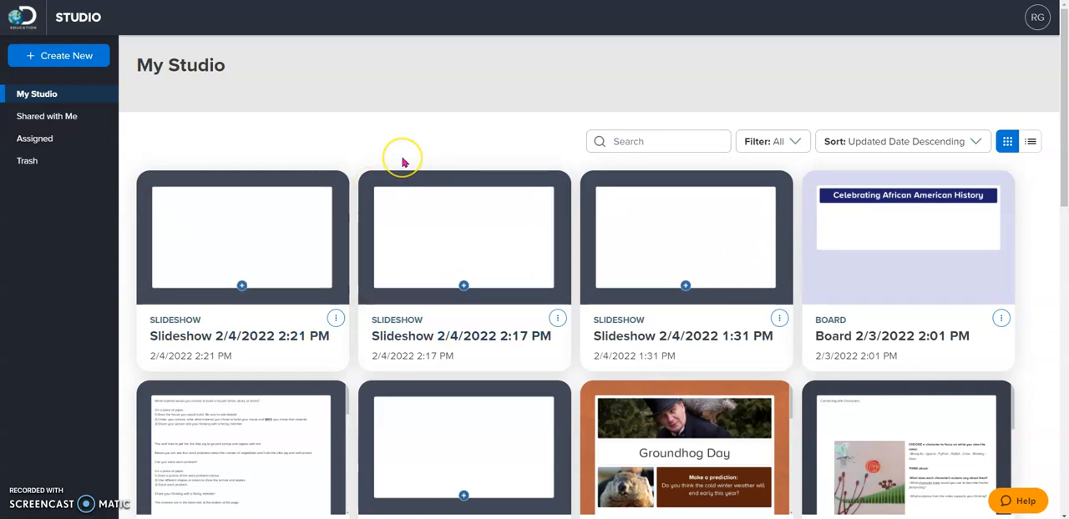